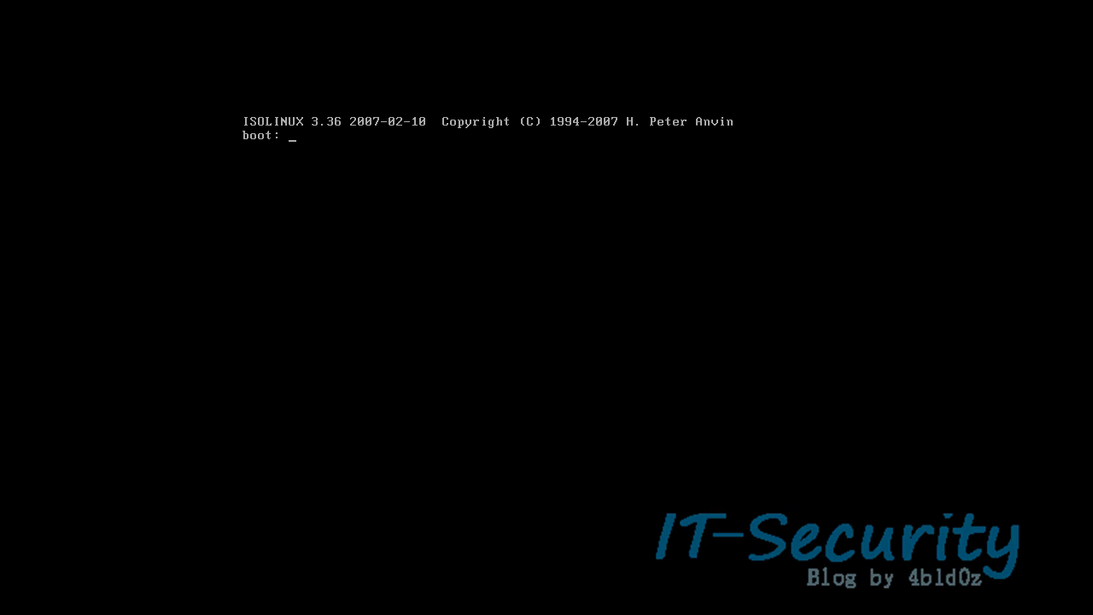
- Write the intro note announcing how to install Damn Vulnerable Linux at the boot prompt
text(Hello)
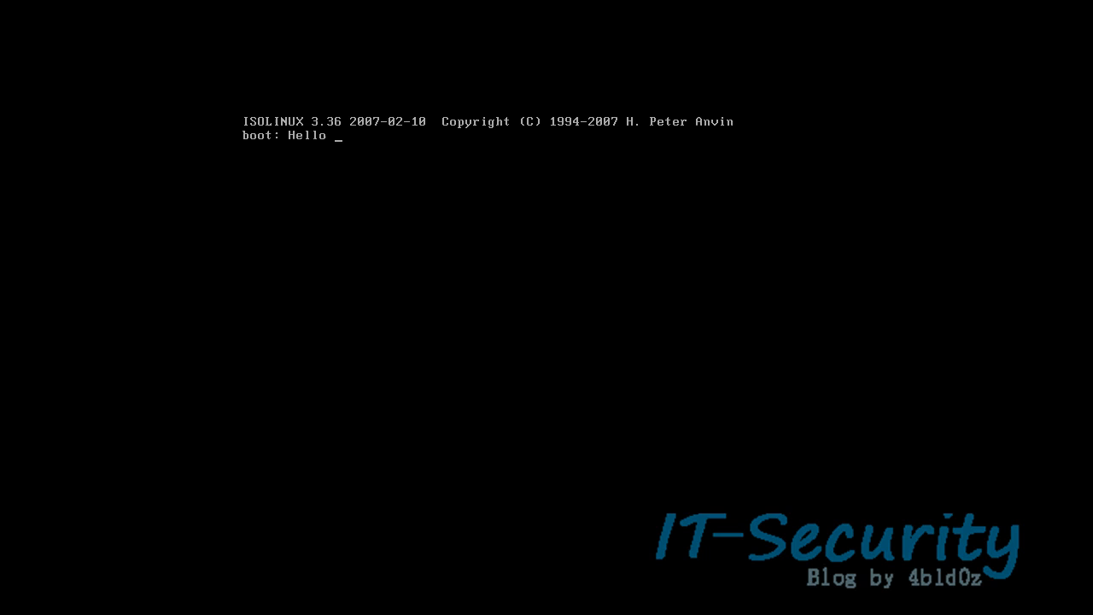
text(,)
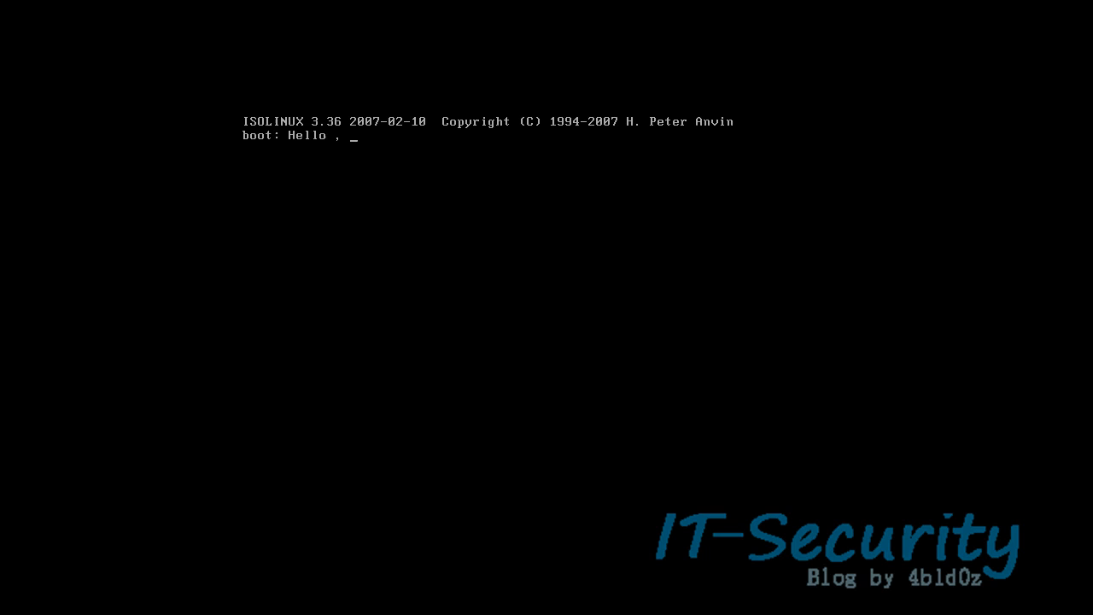
text(Im 4)
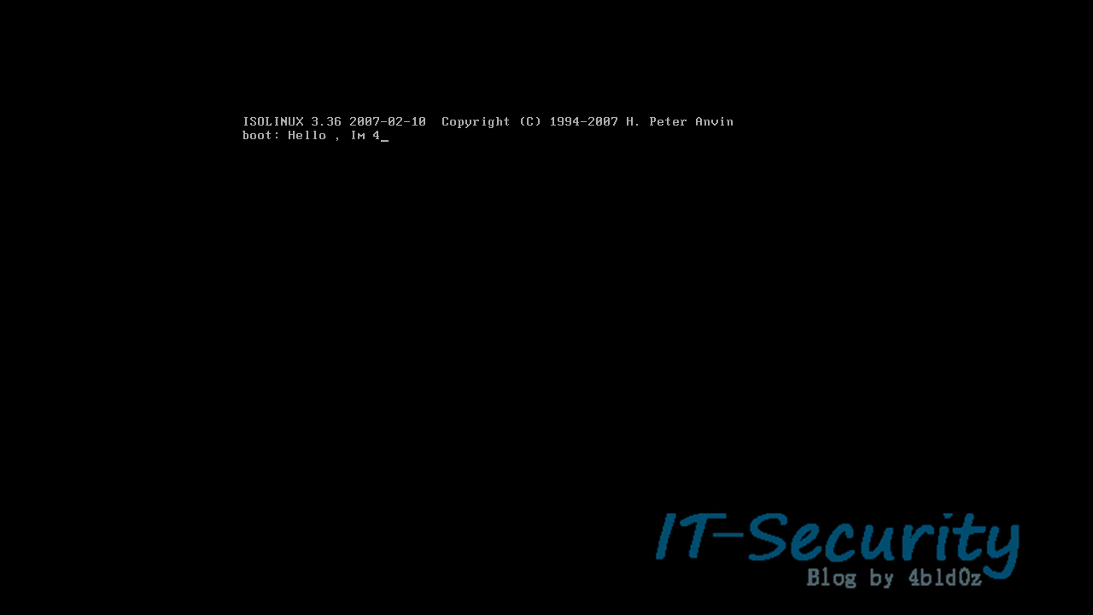
text(b1d0z ...)
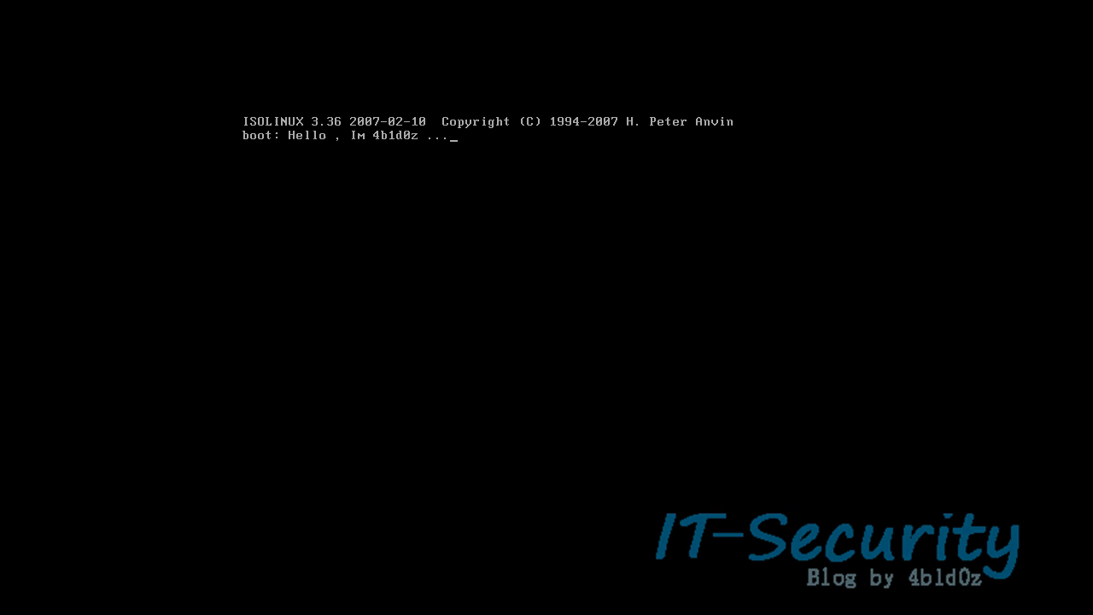
text(Now)
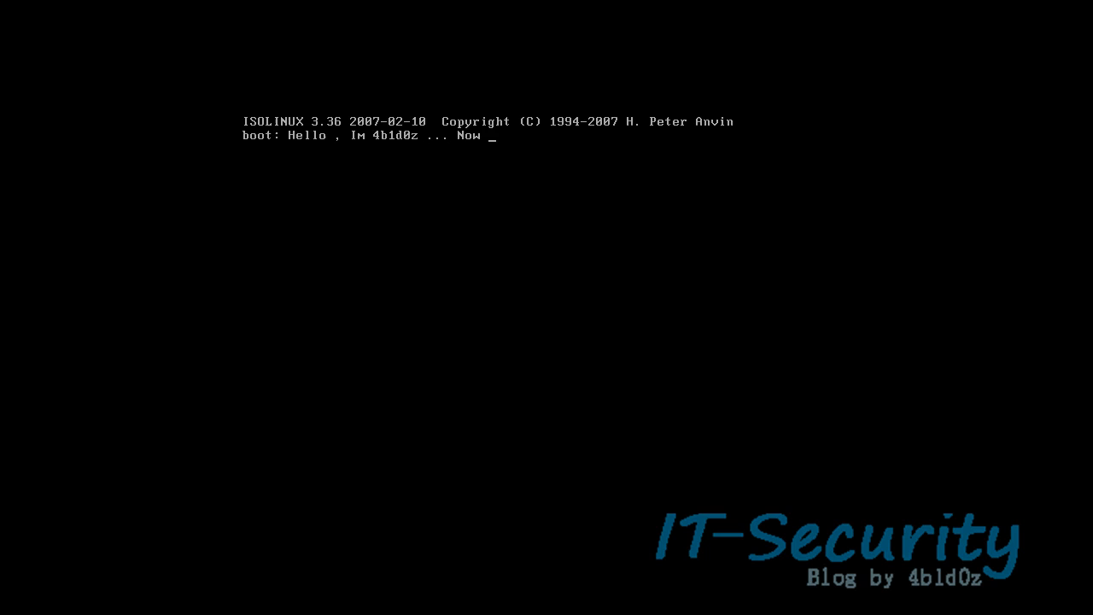
text(I)
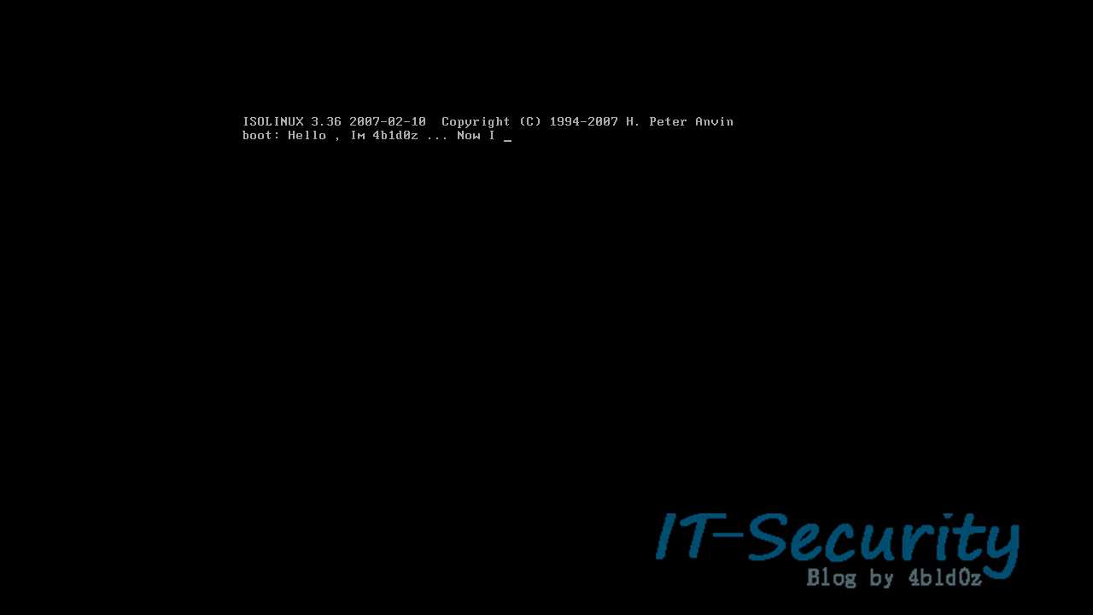
text(wil)
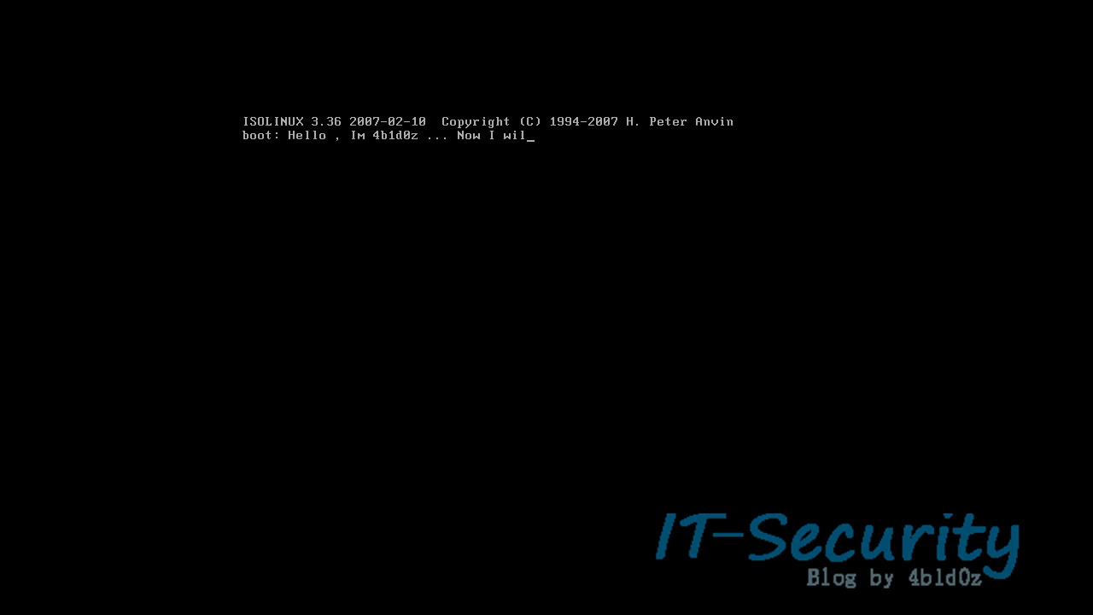
text(l show)
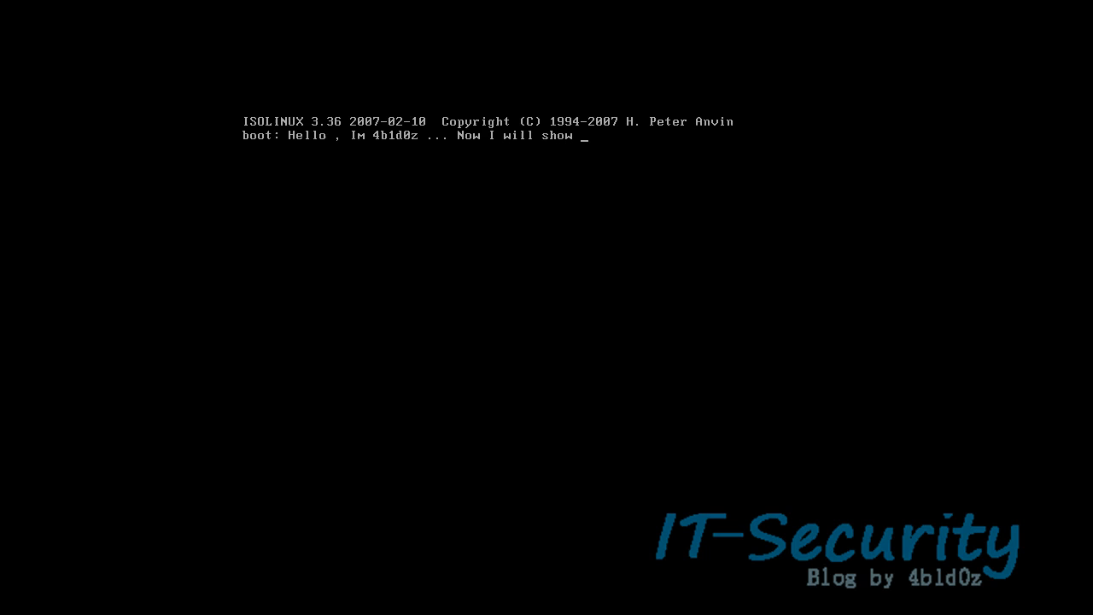
text(you how do)
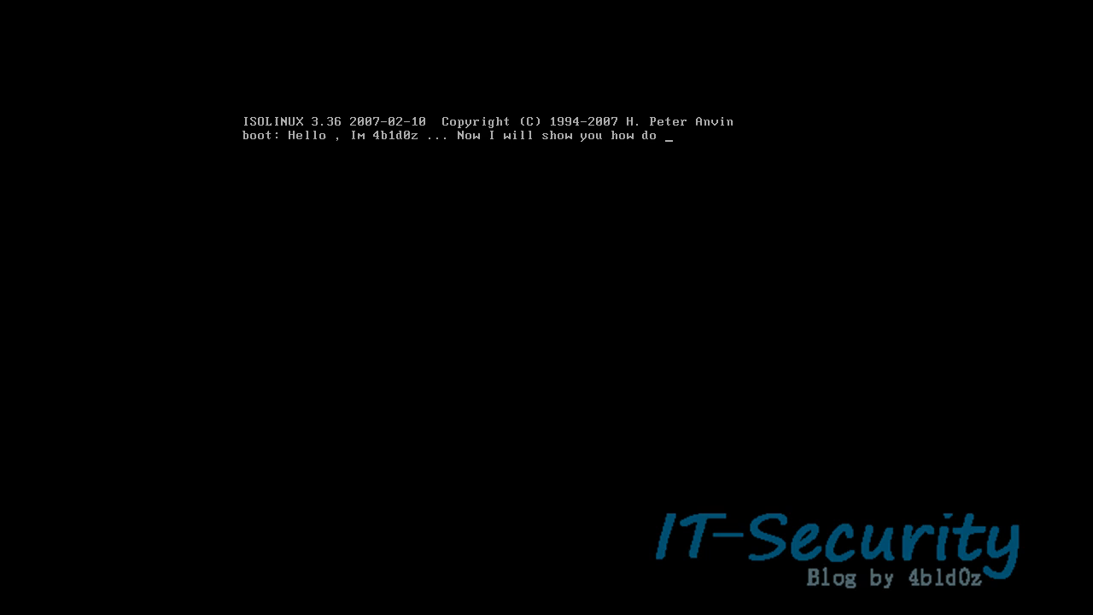
text(you ca)
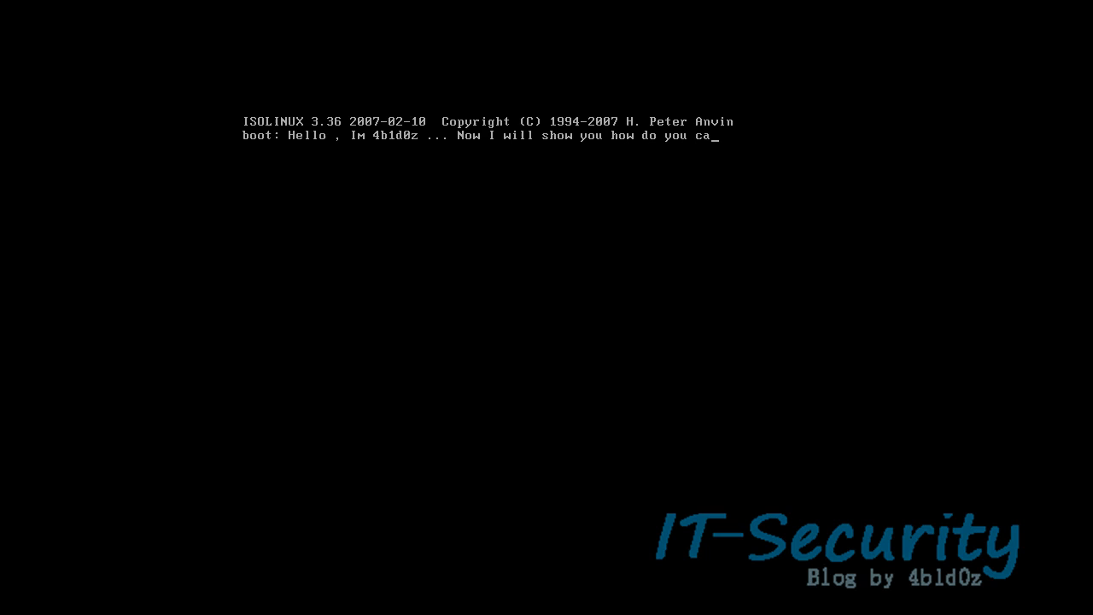
text(n instal)
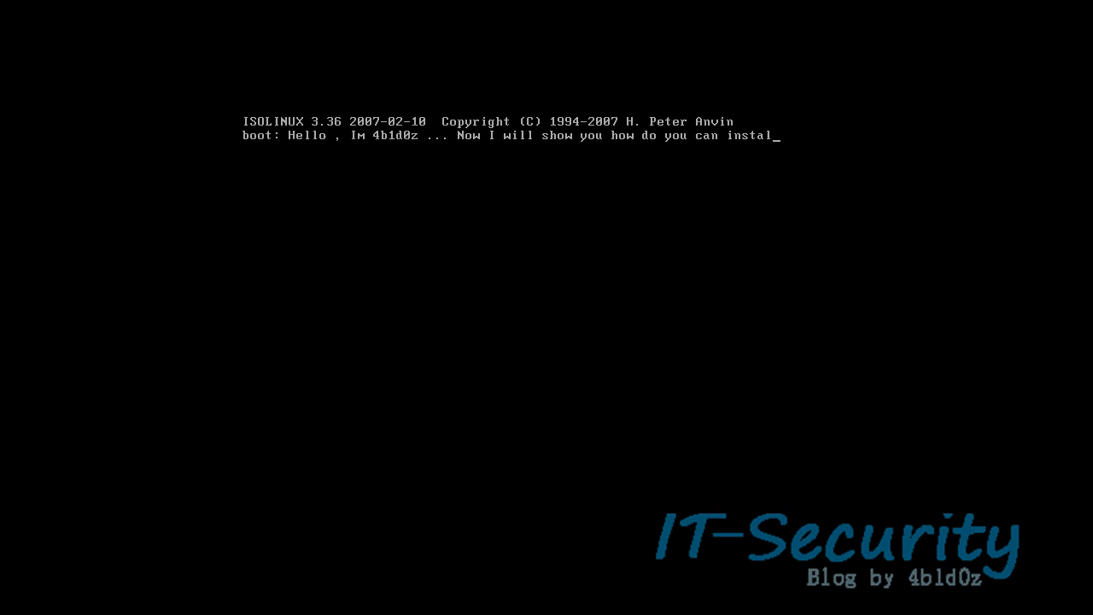
text(l Da)
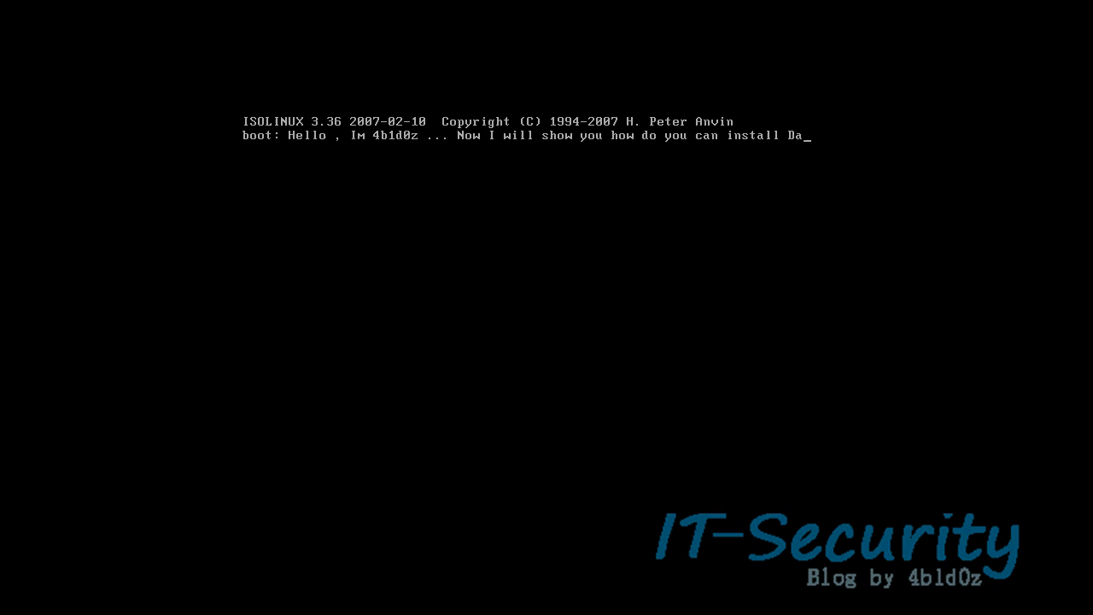
text(mn Vul)
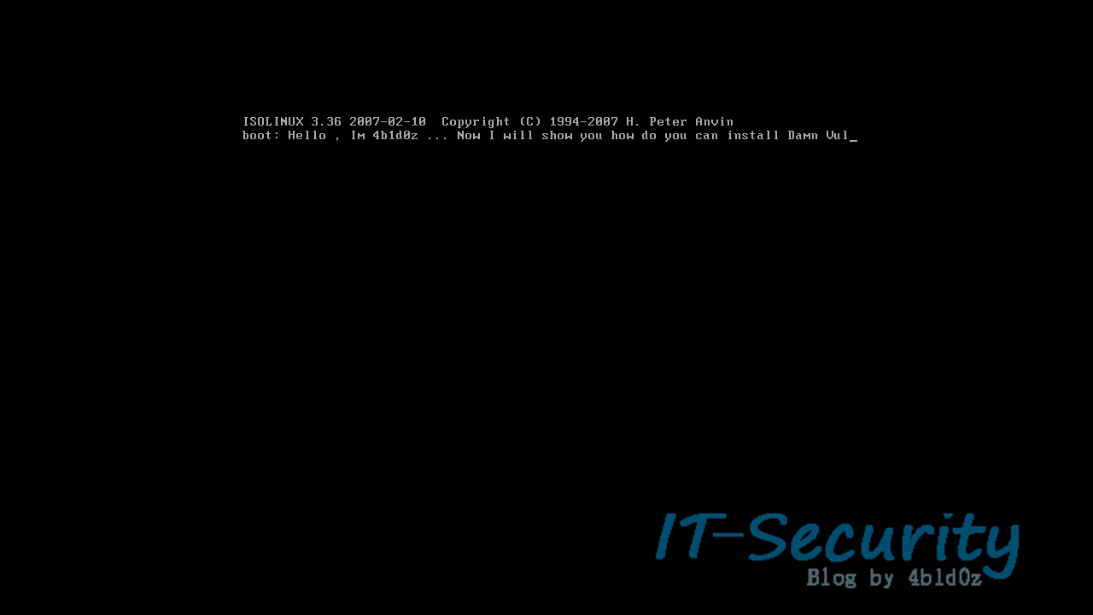
text(nerable)
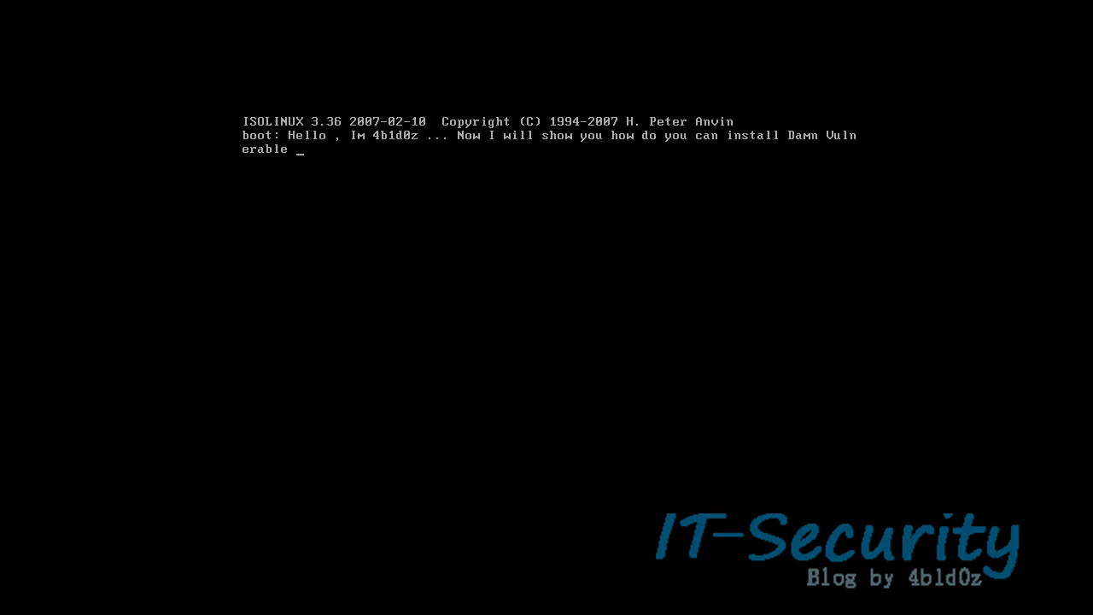
text(Linux)
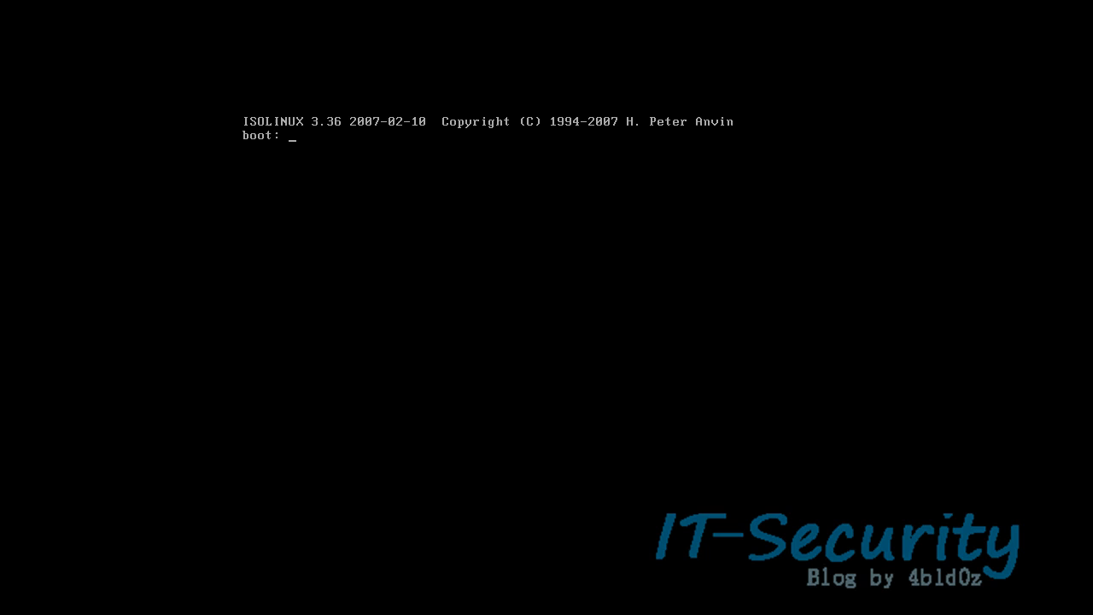
text(Press)
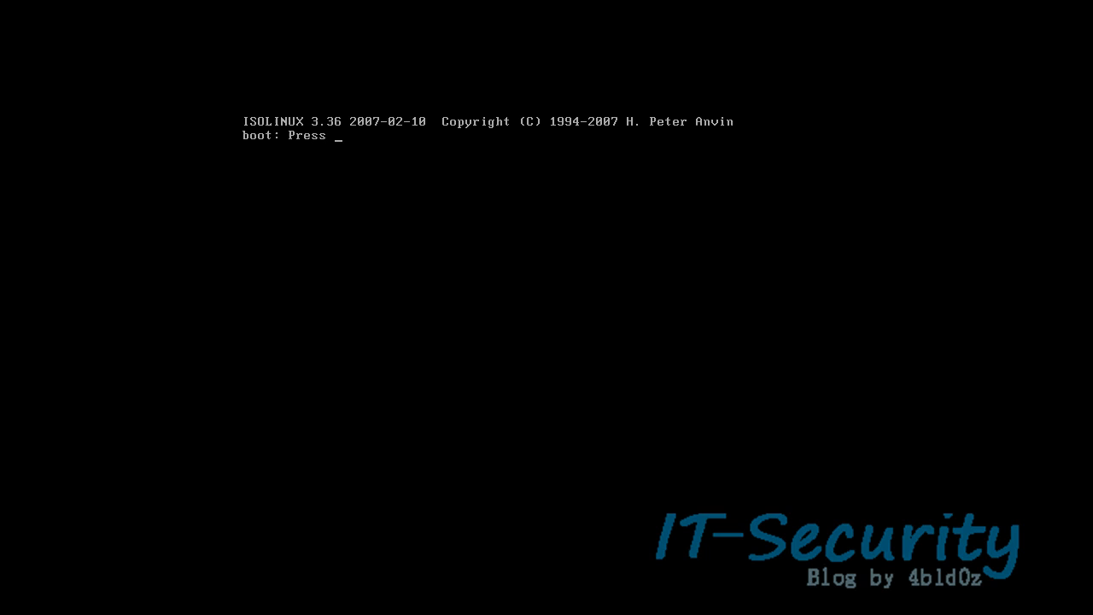
text(Enter)
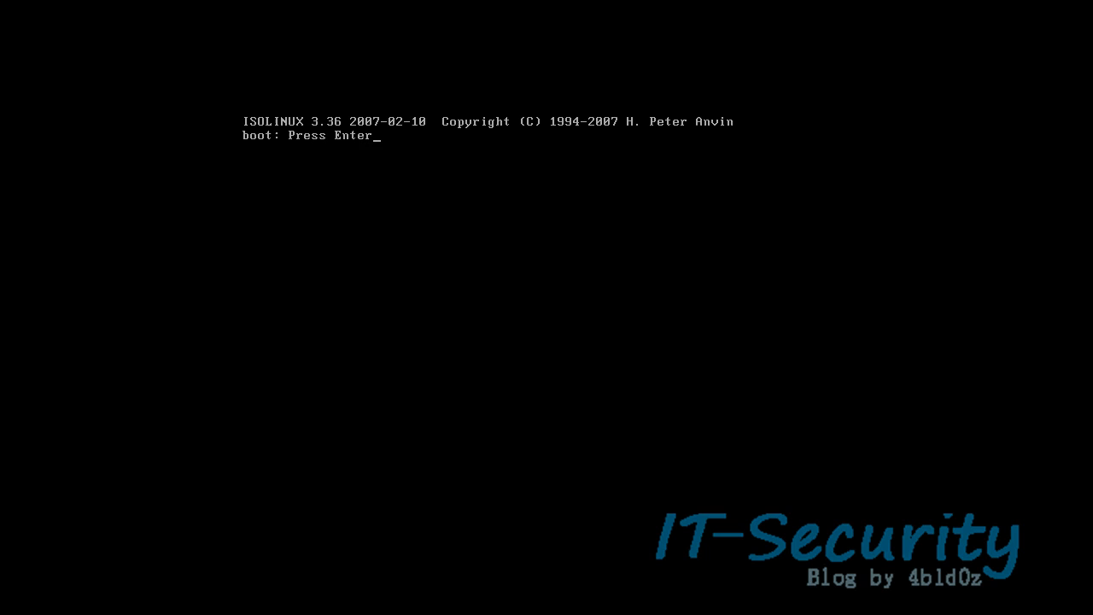
- Boot the live CD from the ISOLINUX prompt through to the bt login prompt
key(Return)
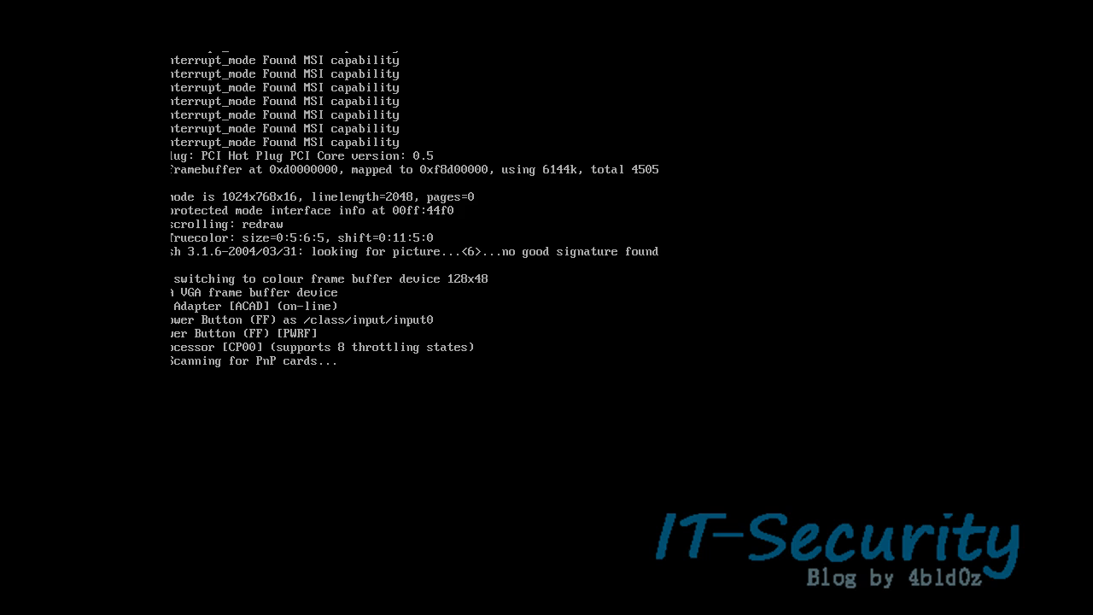
scroll(down, 3)
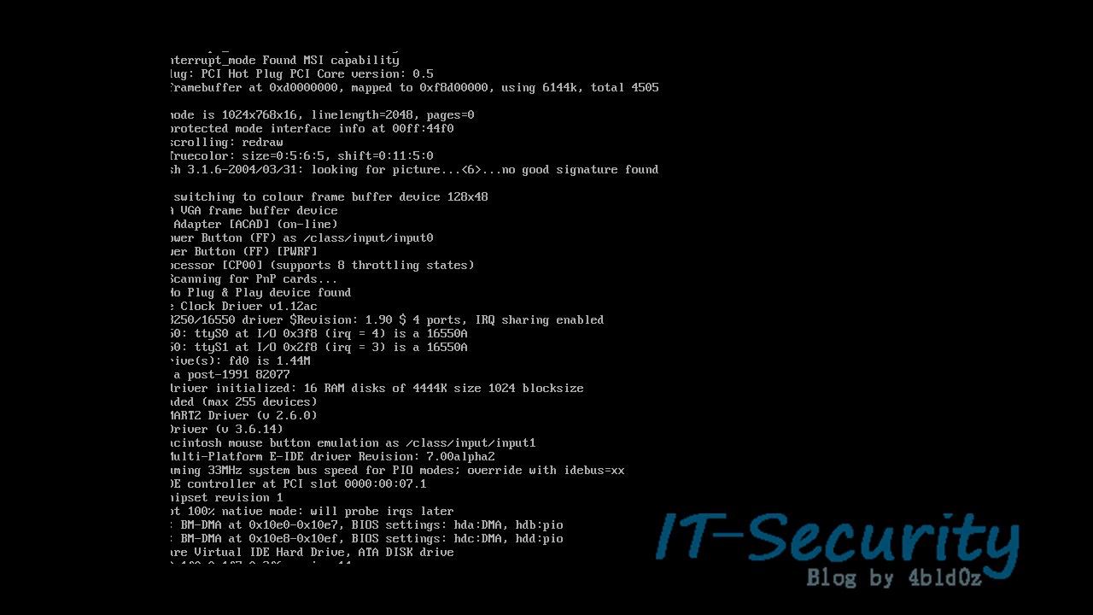
scroll(down, 3)
text(r)
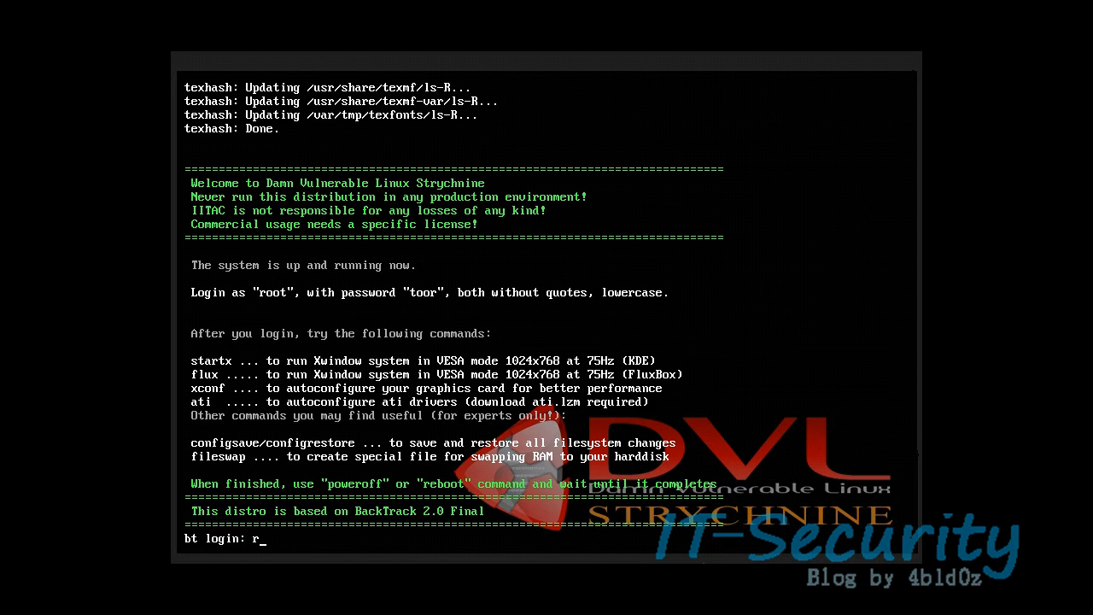
- Log in as root and enter the fdisk -l disk-listing command at the shell
text(oot)
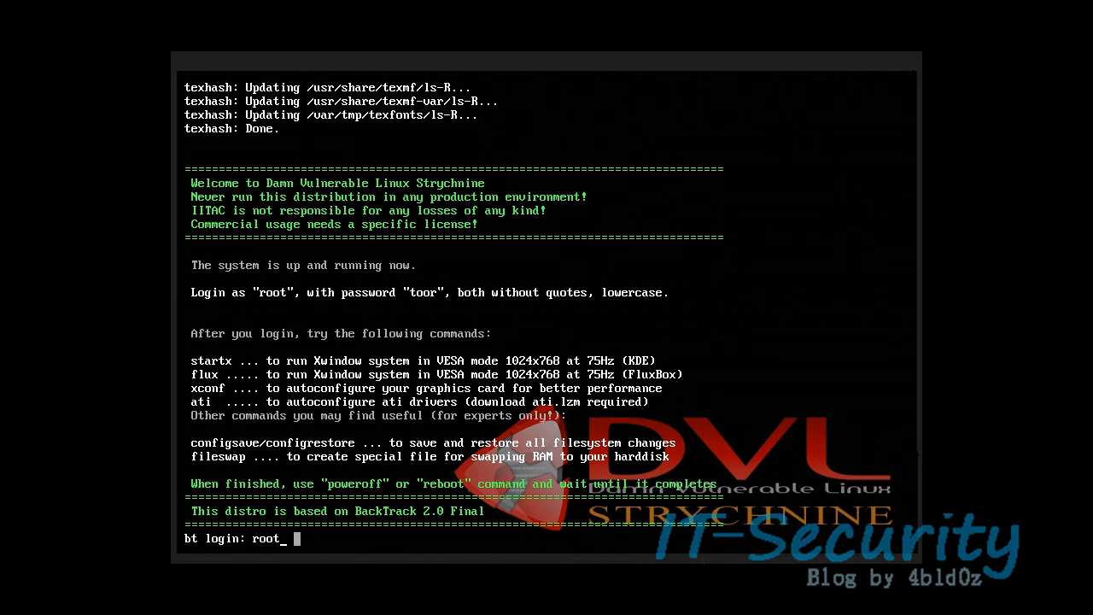
key(Return)
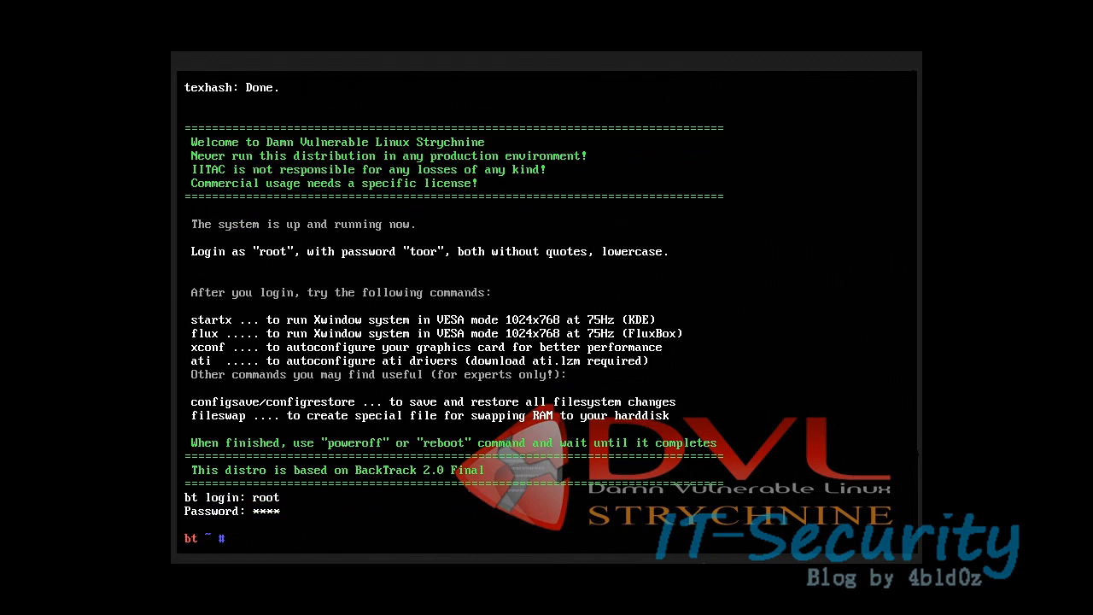
text(fdi)
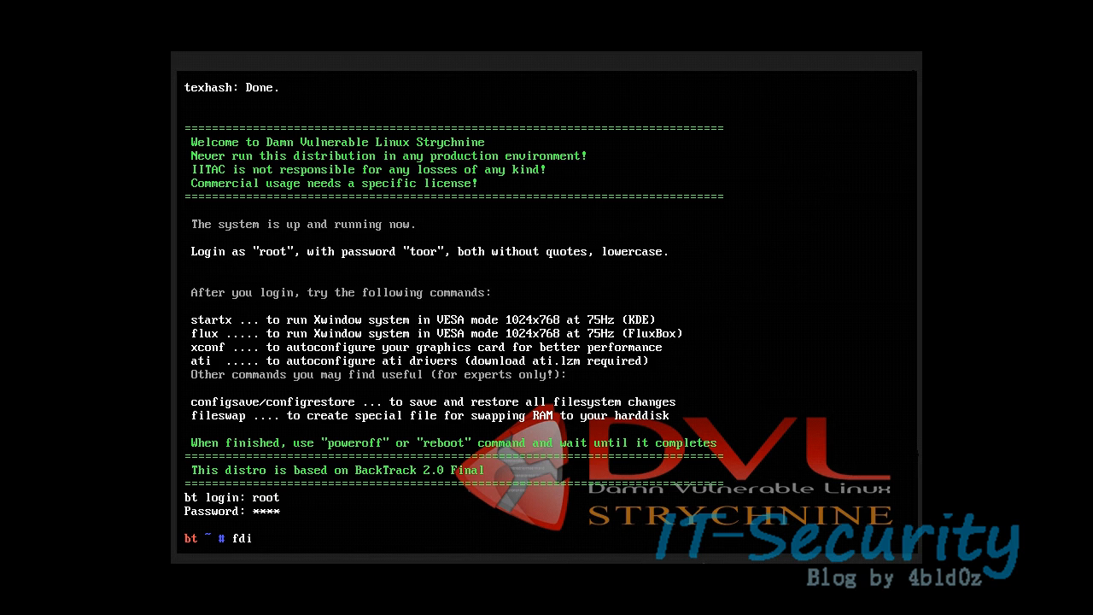
text(sk -l)
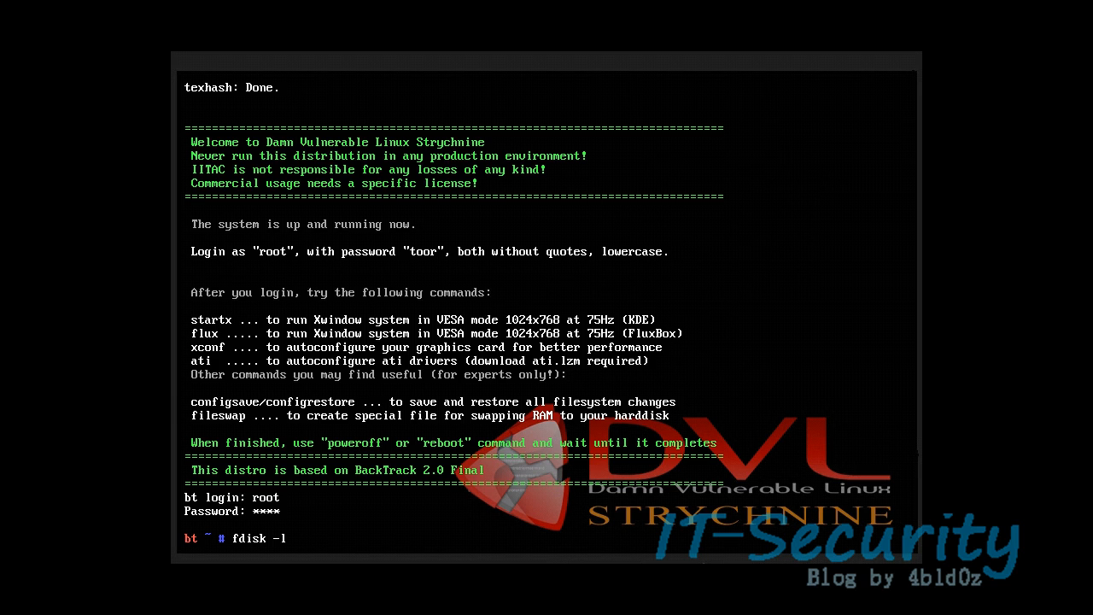
- List the disks, then run fdisk on /dev/hda and start adding a new primary partition
key(Return)
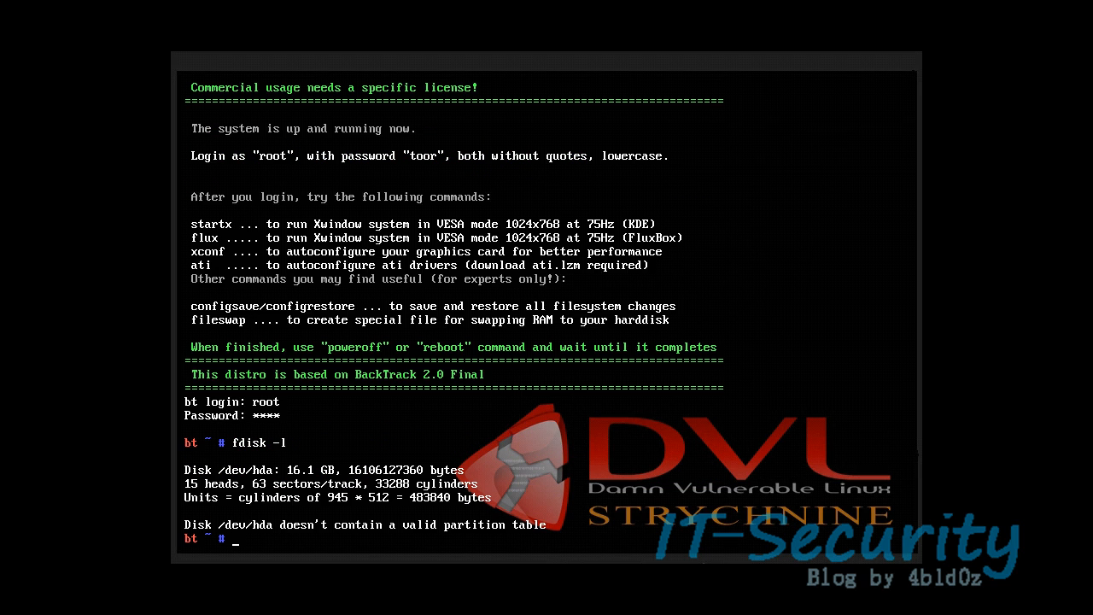
text(fdisk /)
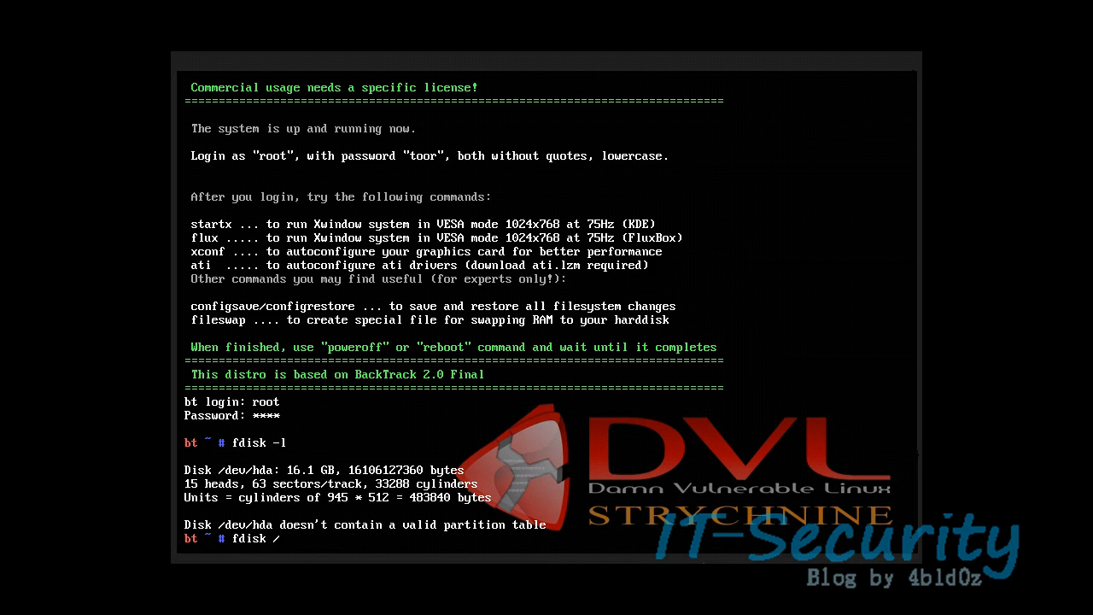
text(dev/hda)
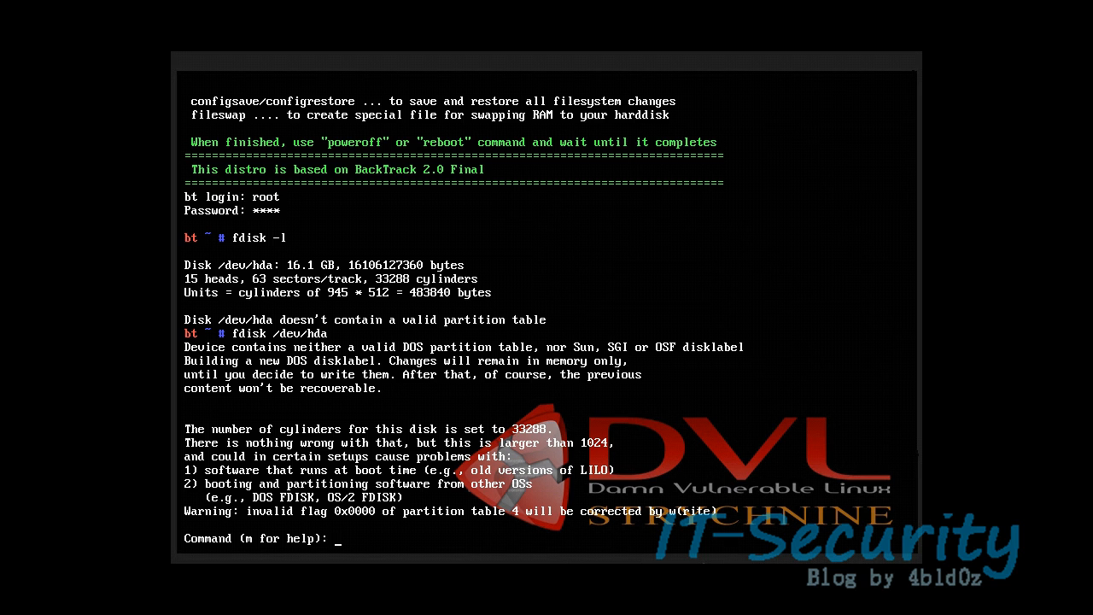
text(m)
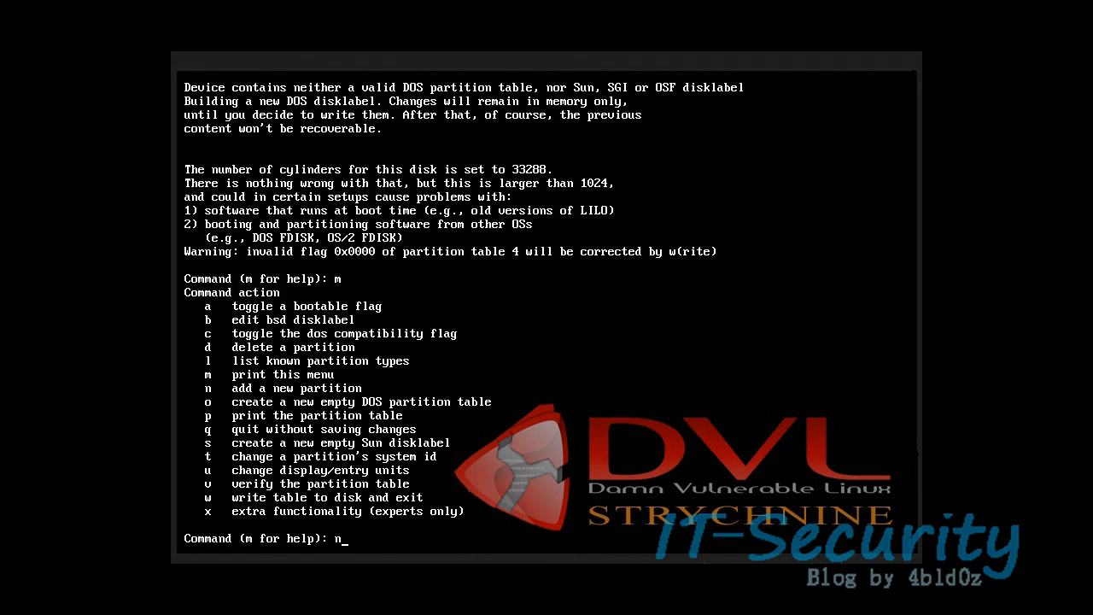
key(Return)
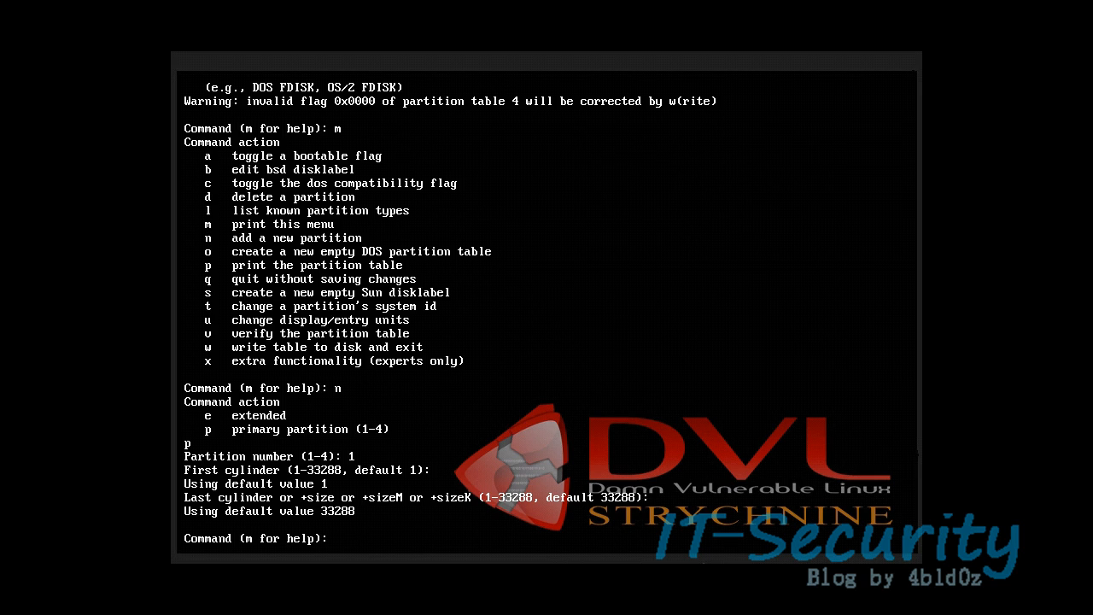
- Make partition 1 bootable, set its type to Linux 83 and write the partition table
text(a)
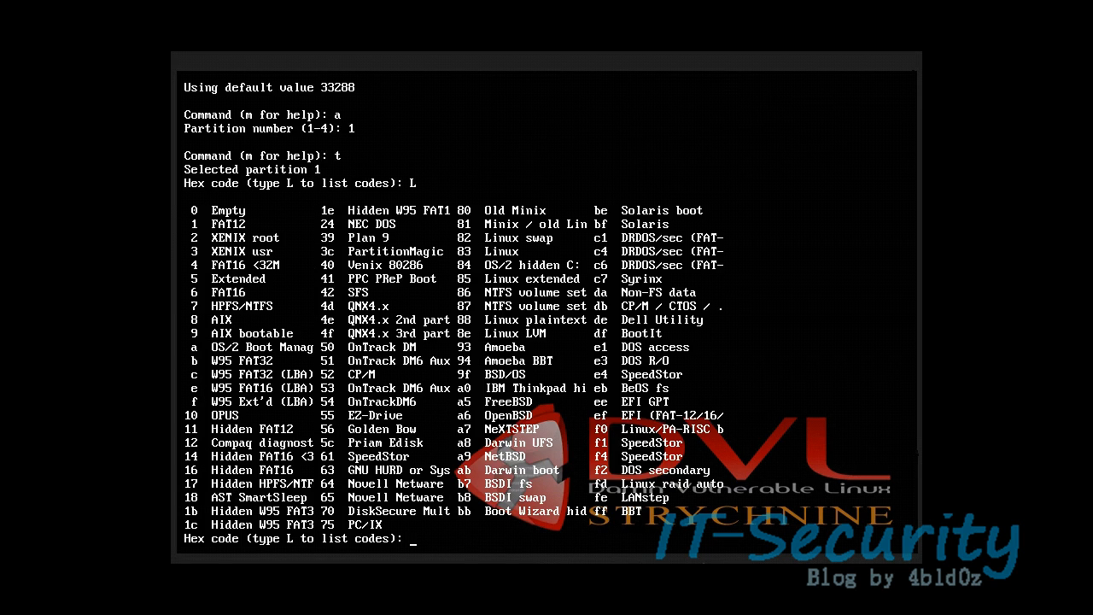
text(83)
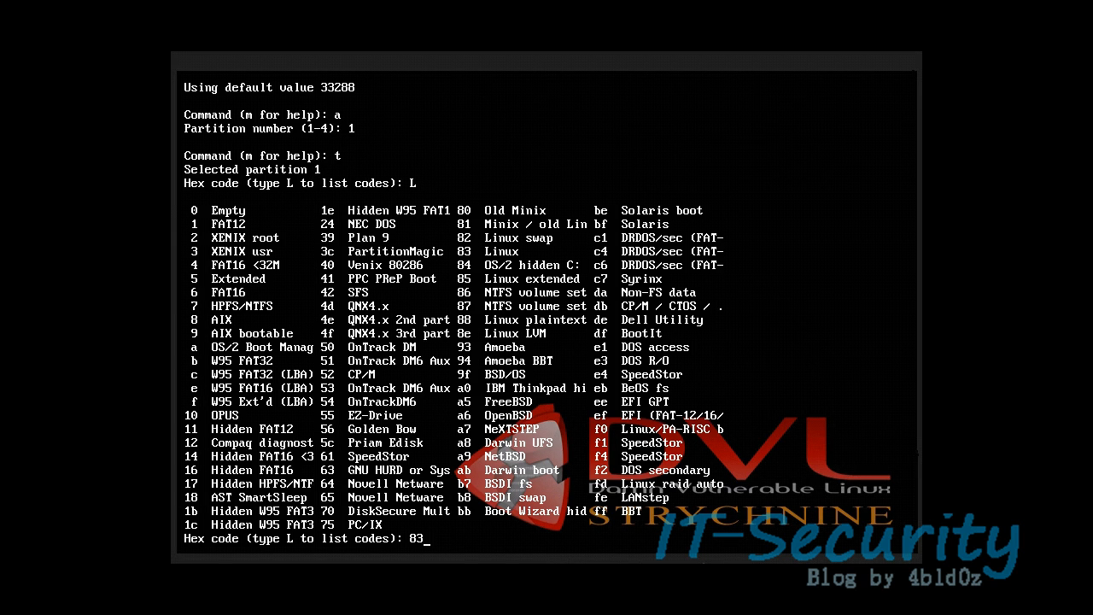
key(Return)
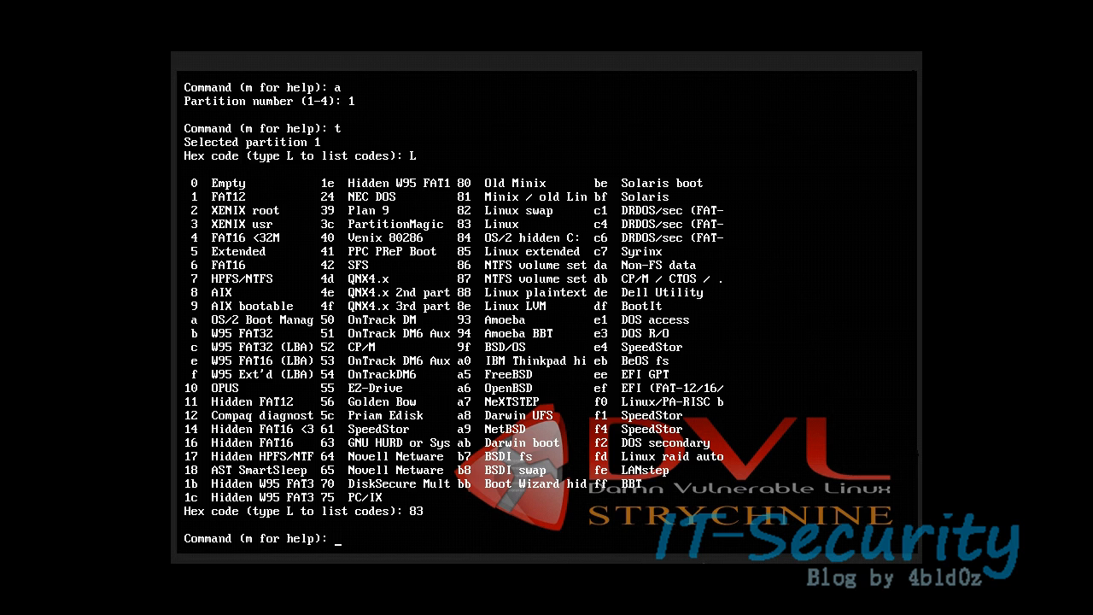
text(w)
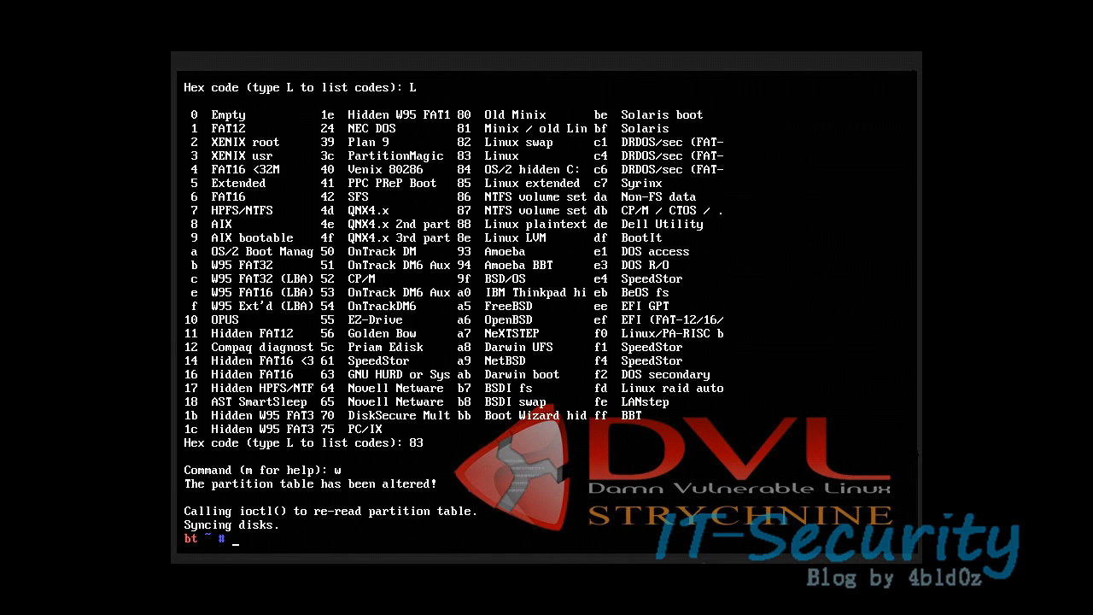
- Format /dev/hda1 as ext3 with mkfs.ext3
text(mk)
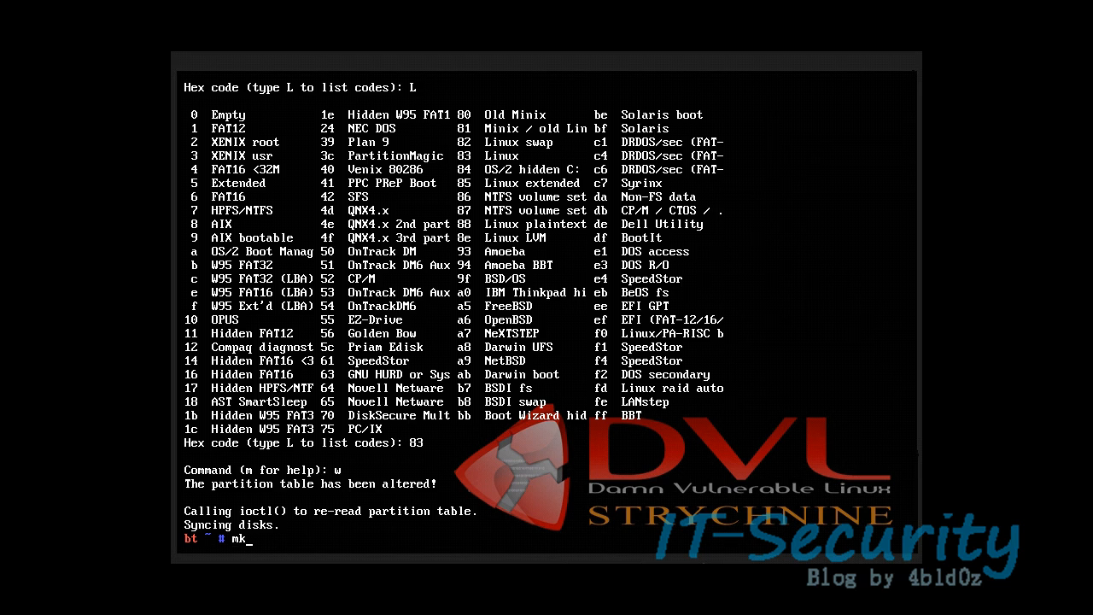
text(fs.e)
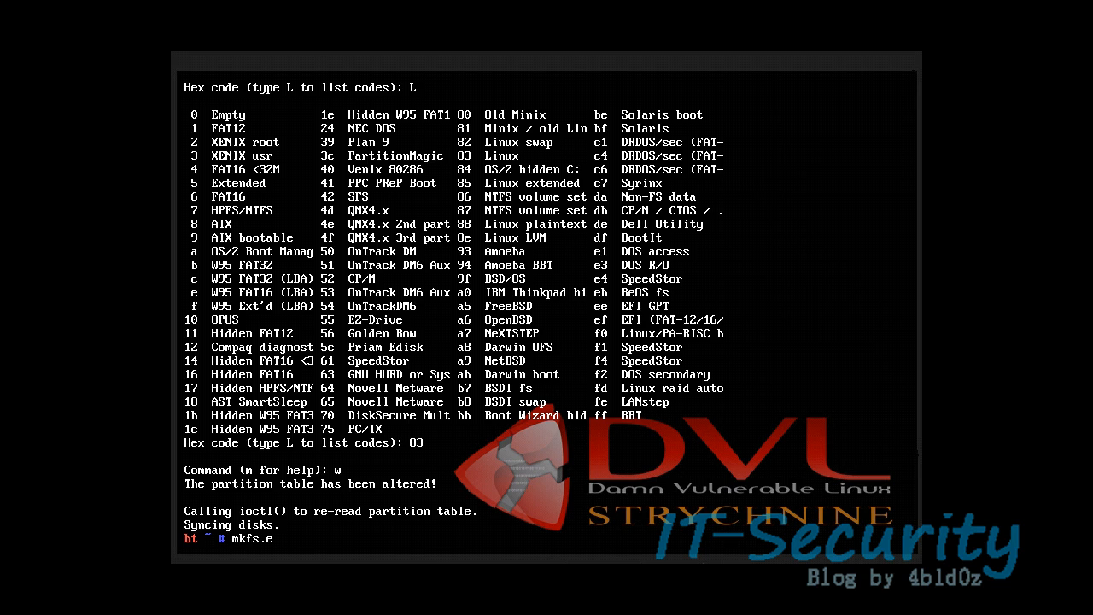
text(xt3)
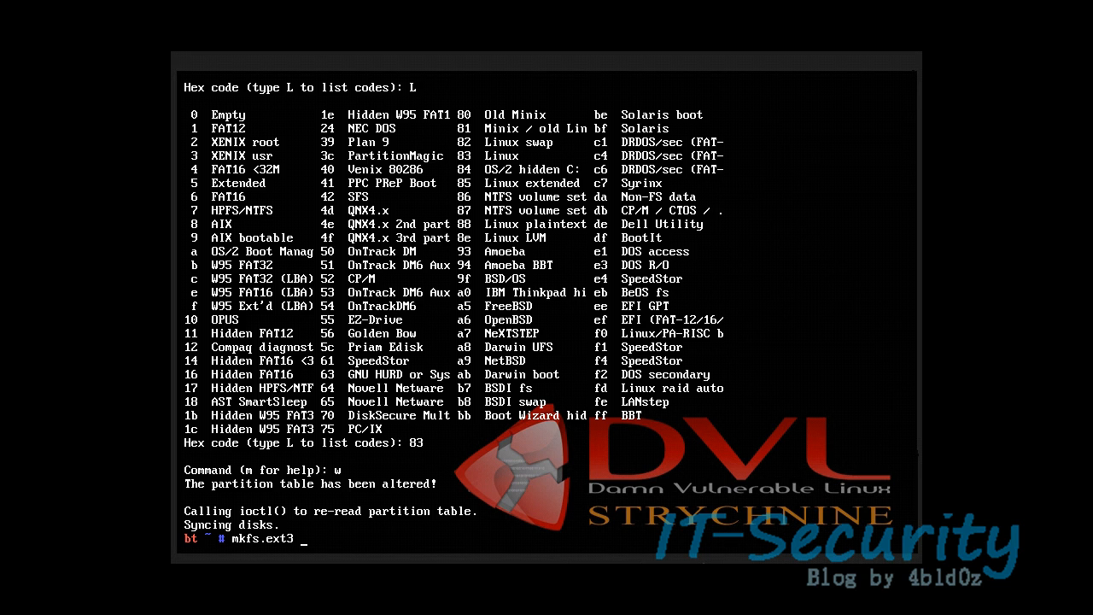
text(/dev)
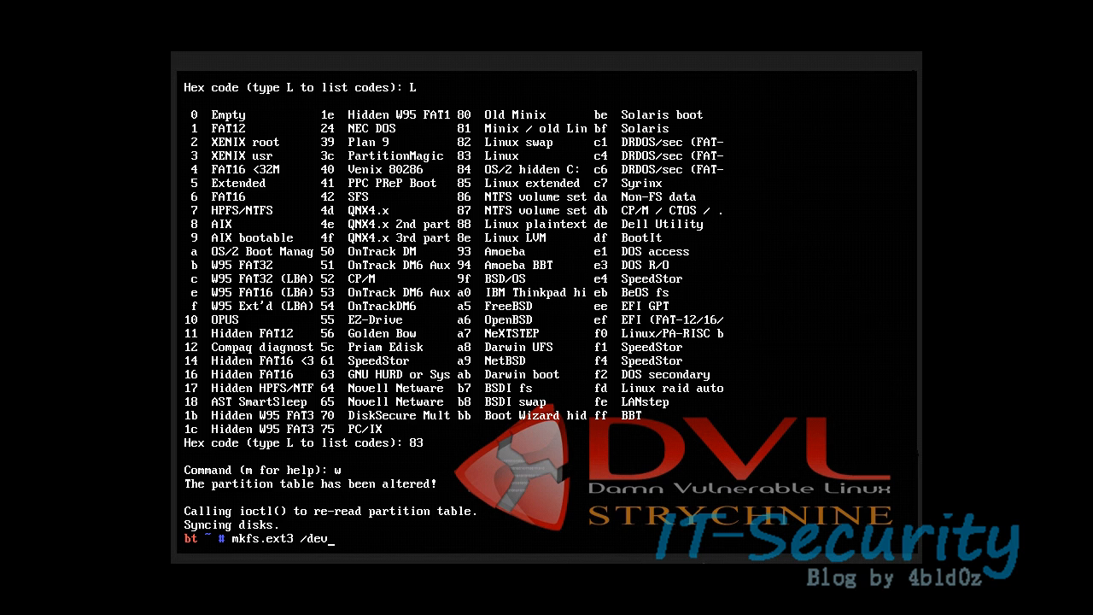
text(hda1)
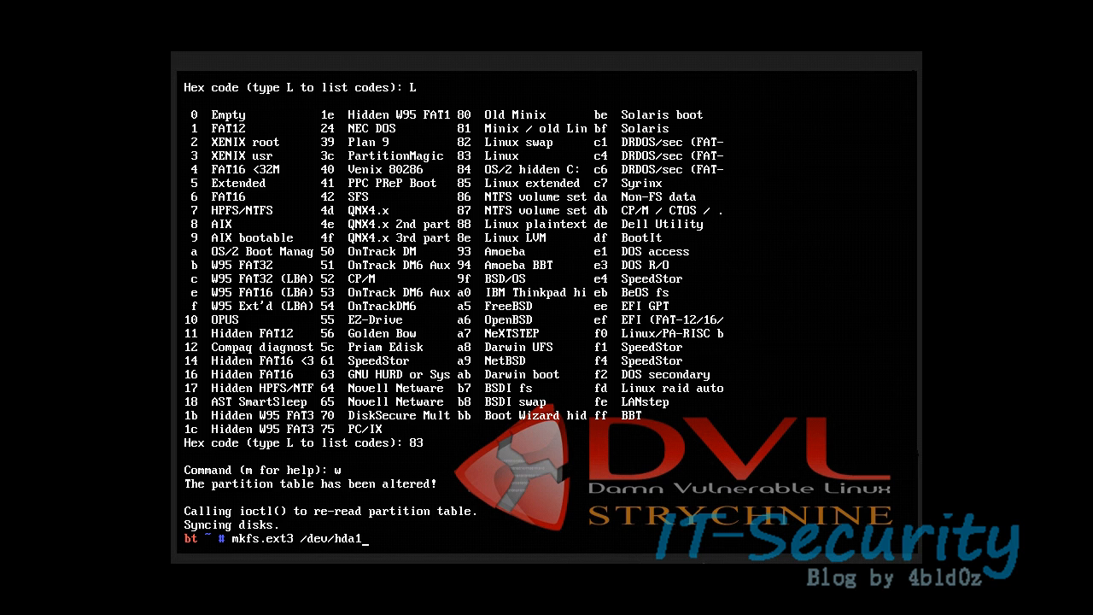
key(Return)
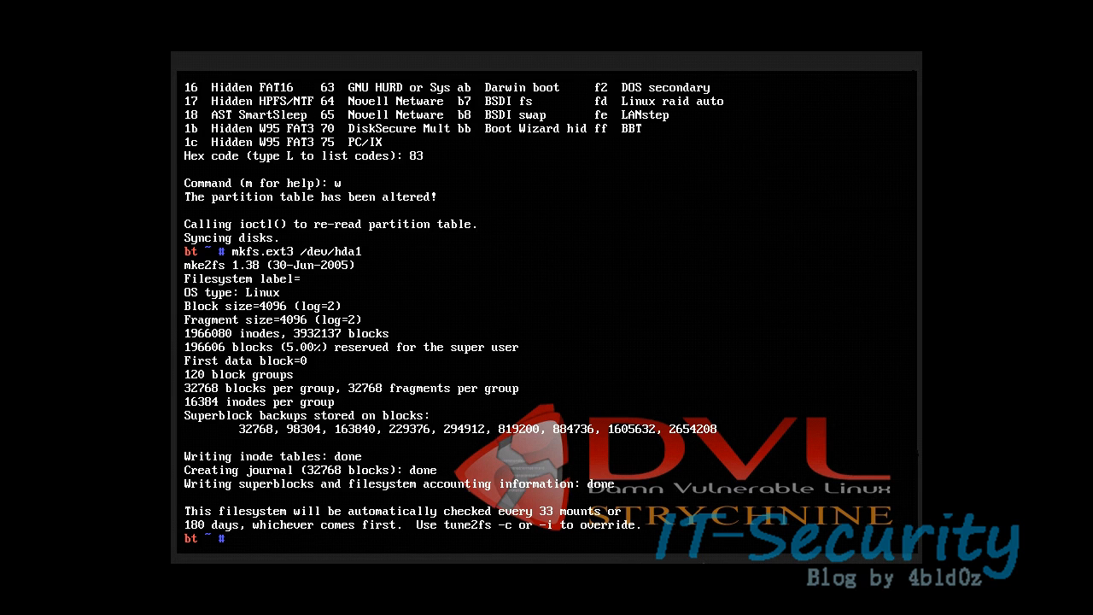
- Create the /mnt/dvl folder and mount /dev/hda1 on it
text(m)
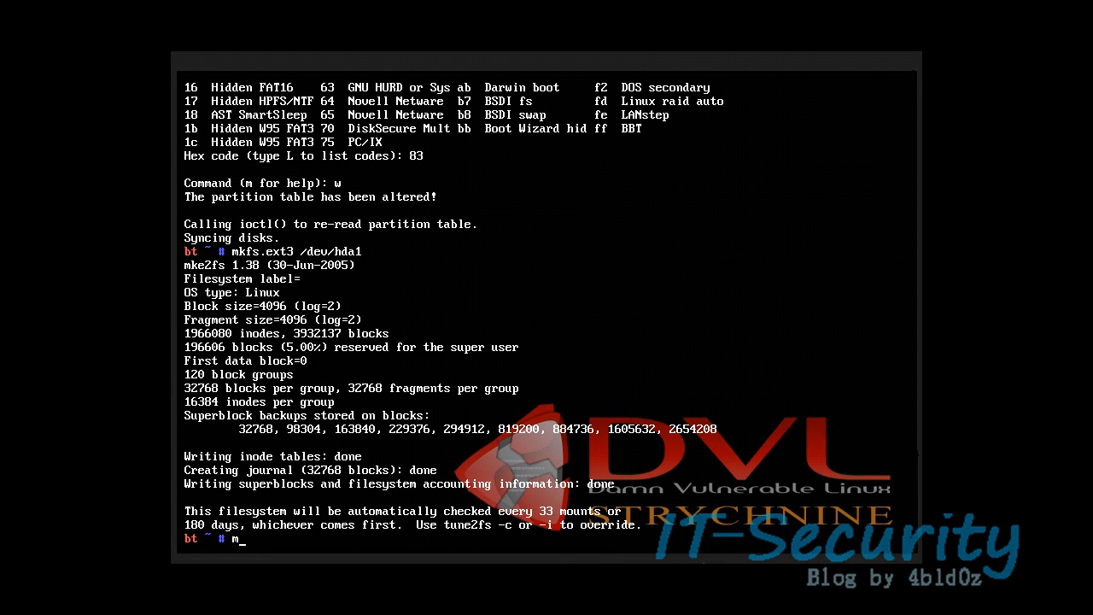
text(kdir)
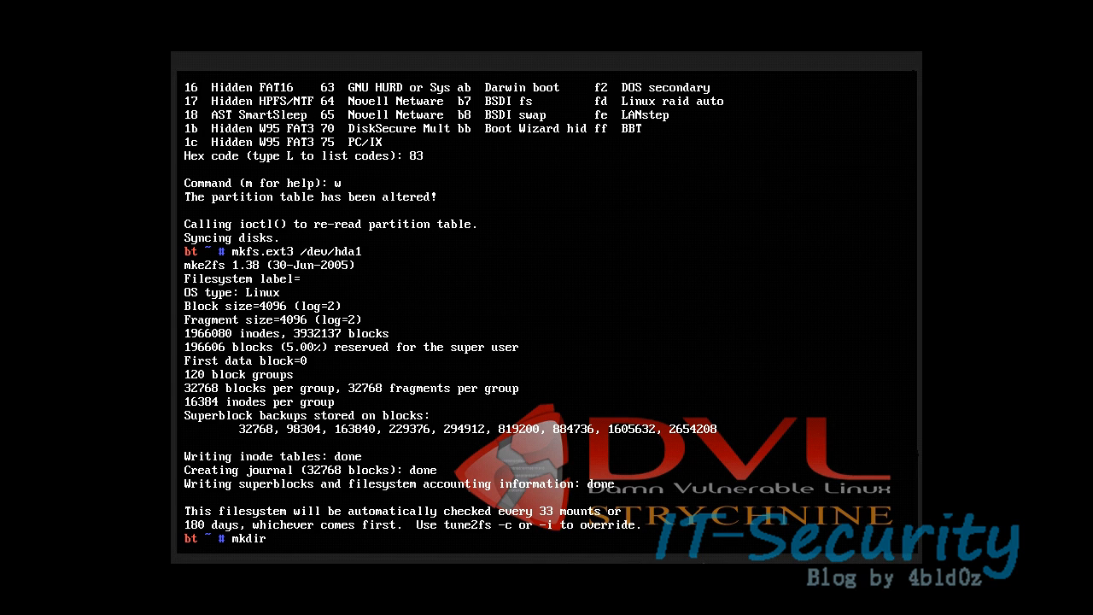
text(/mnt)
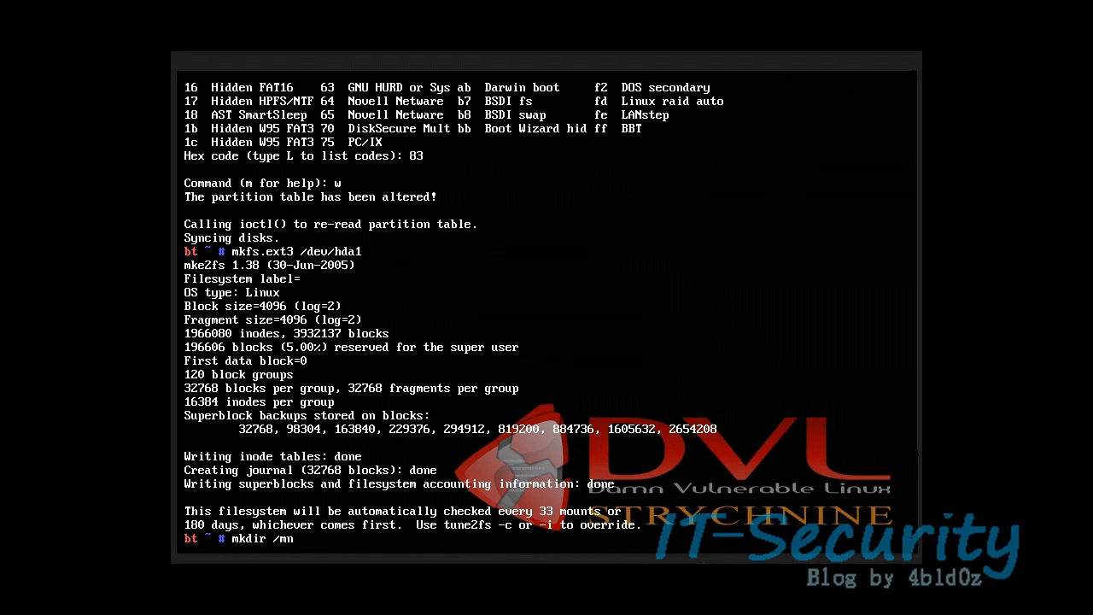
text(t/dvl)
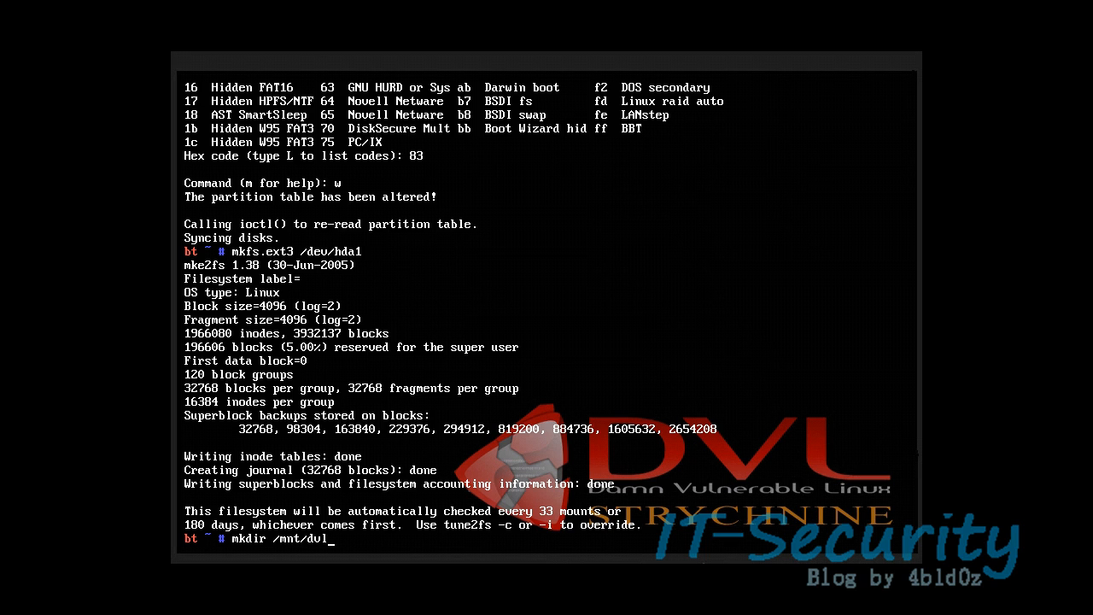
key(Return)
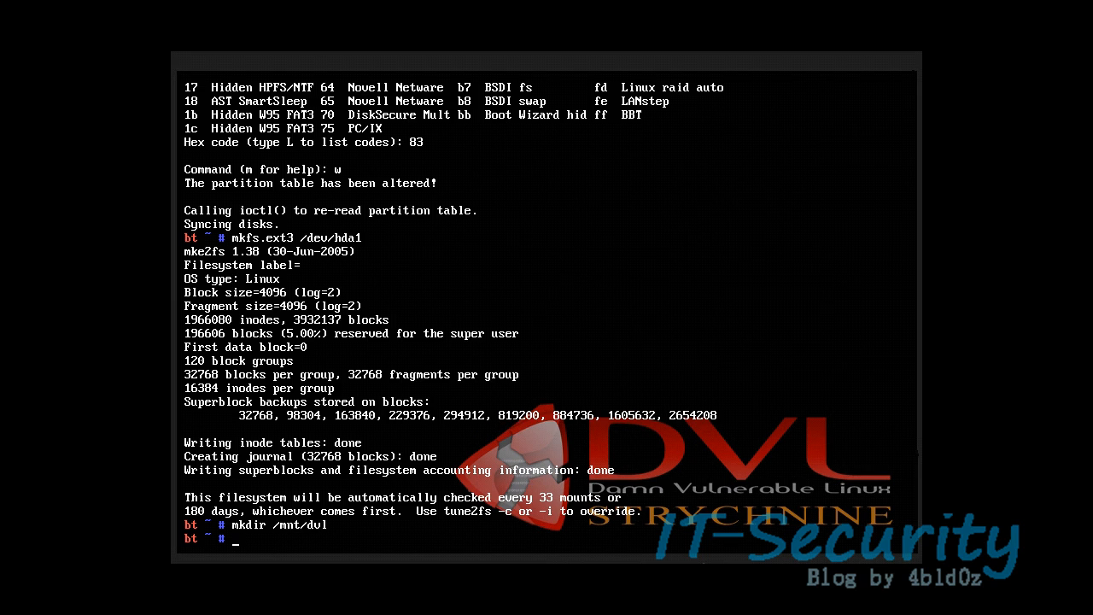
text(mount)
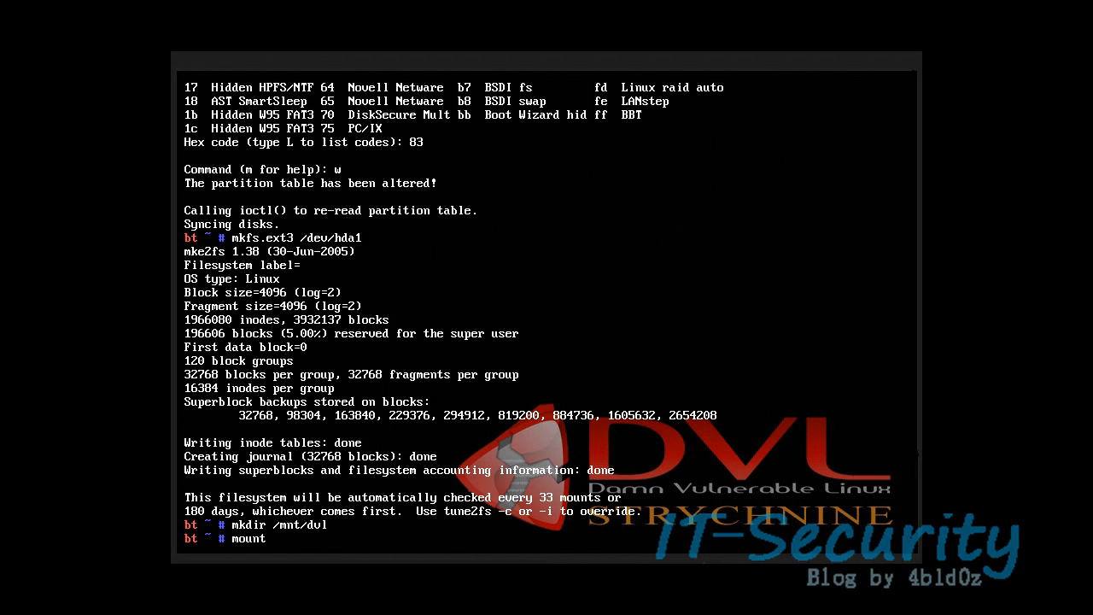
text(/de)
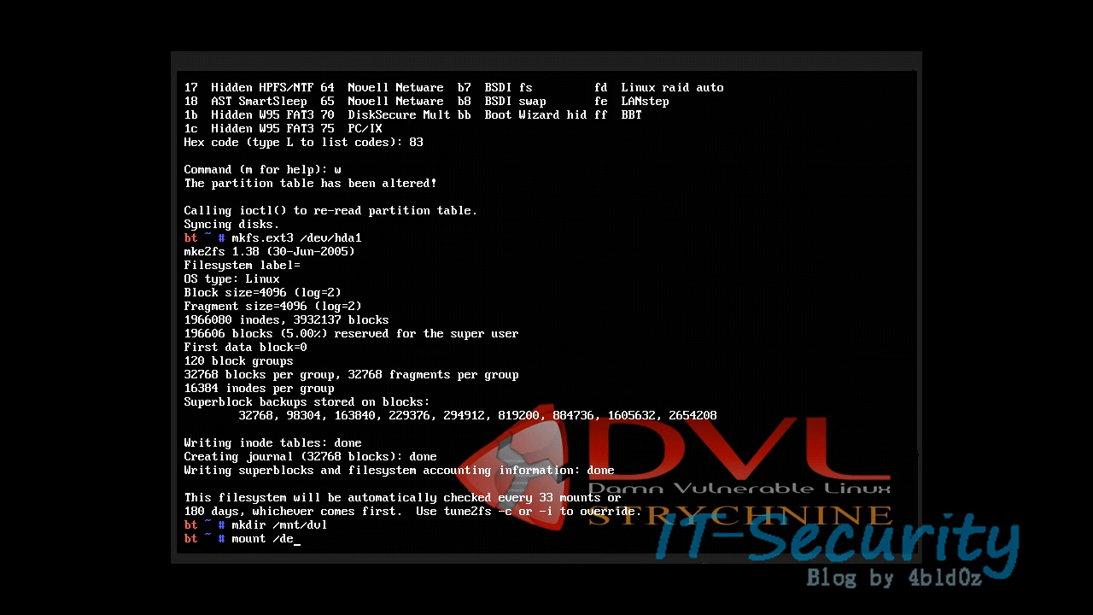
text(v/hd)
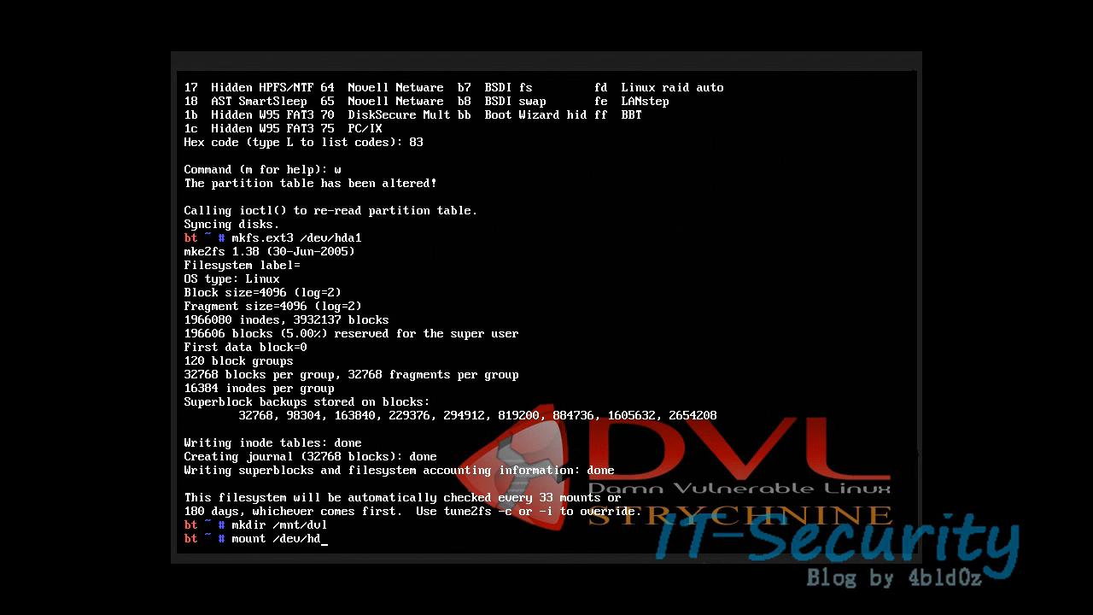
text(a1)
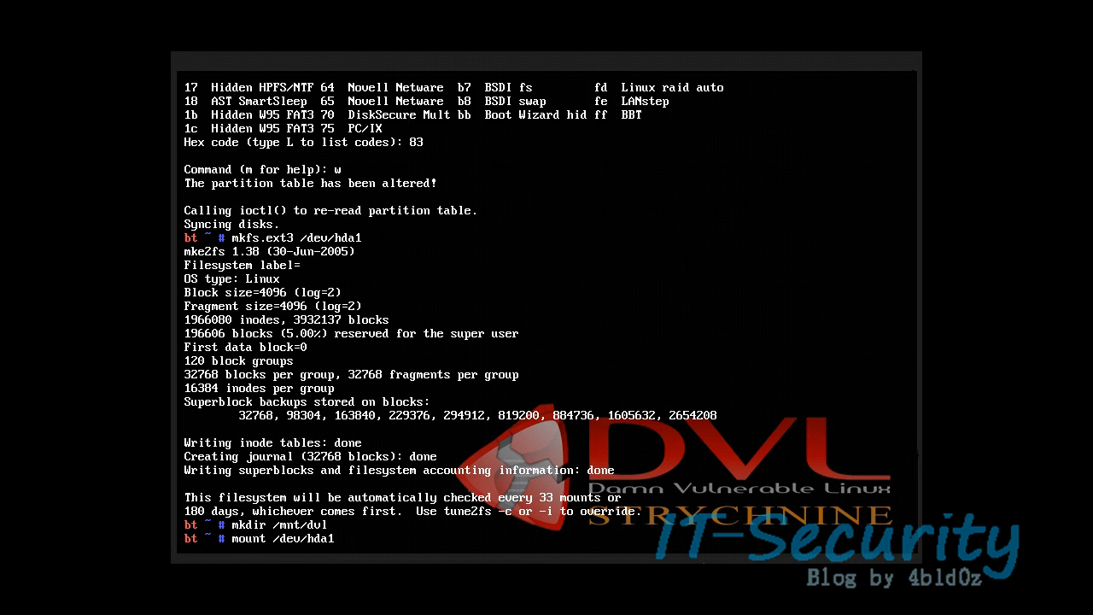
text(/mnt)
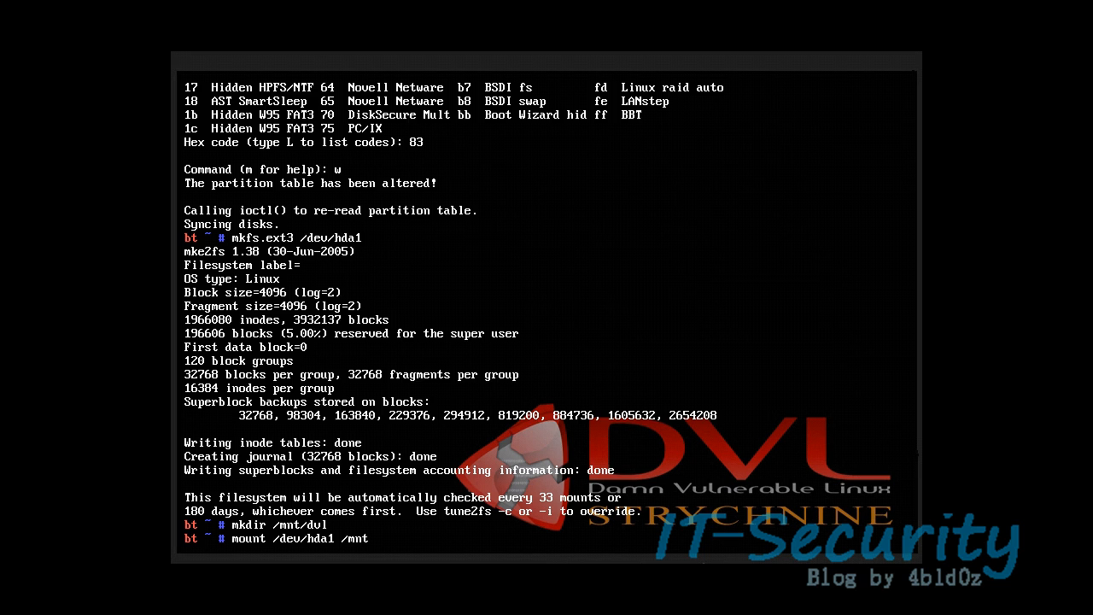
text(/dvl)
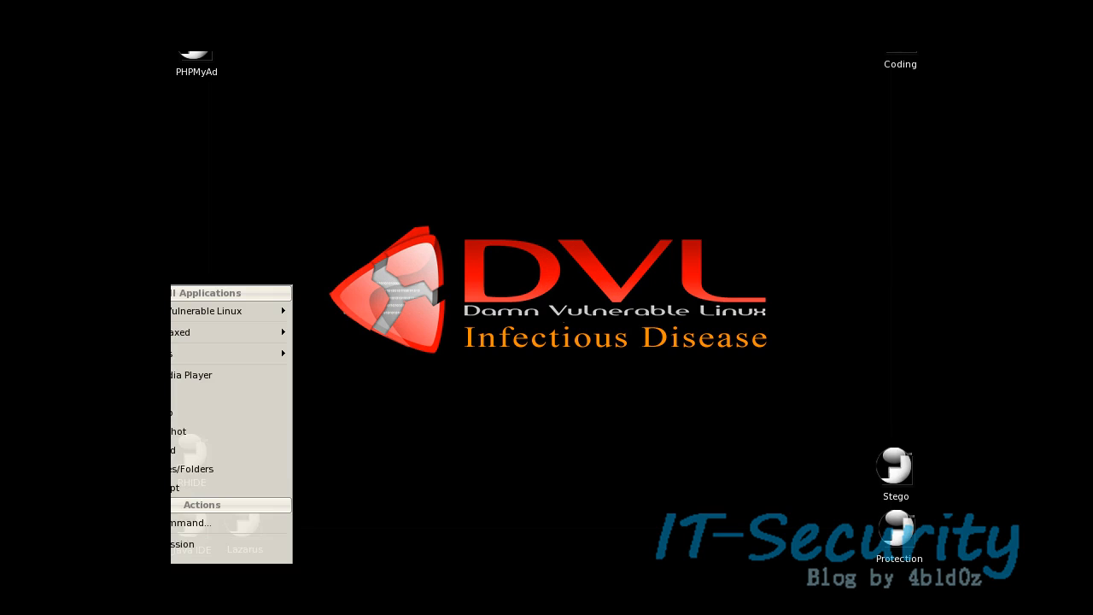
mouse_move(219, 332)
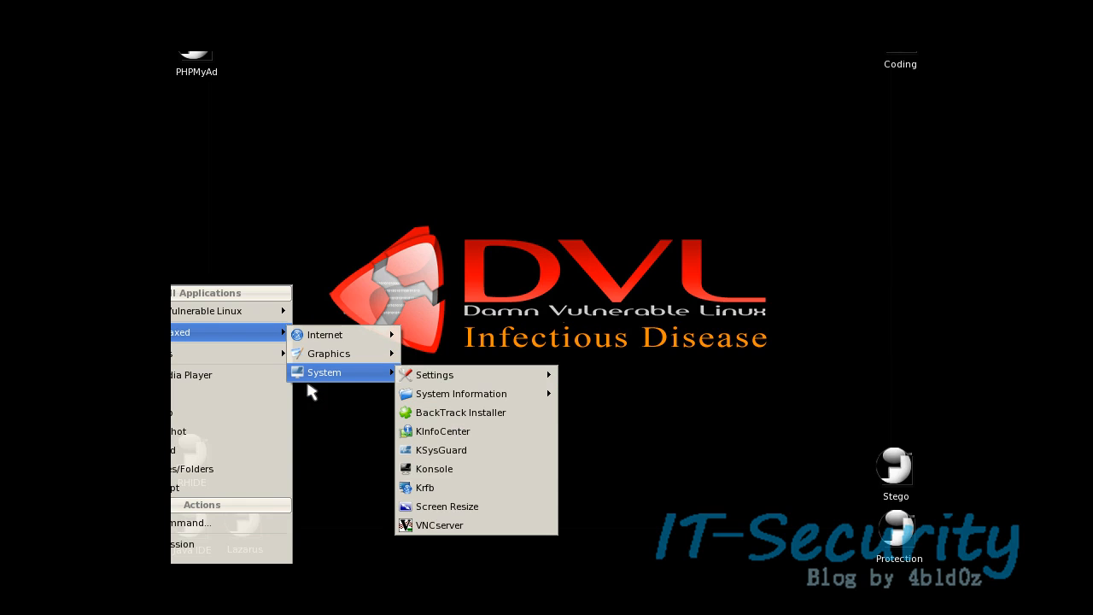
- Launch BackTrack Installer from the K menu's System entry
click(461, 412)
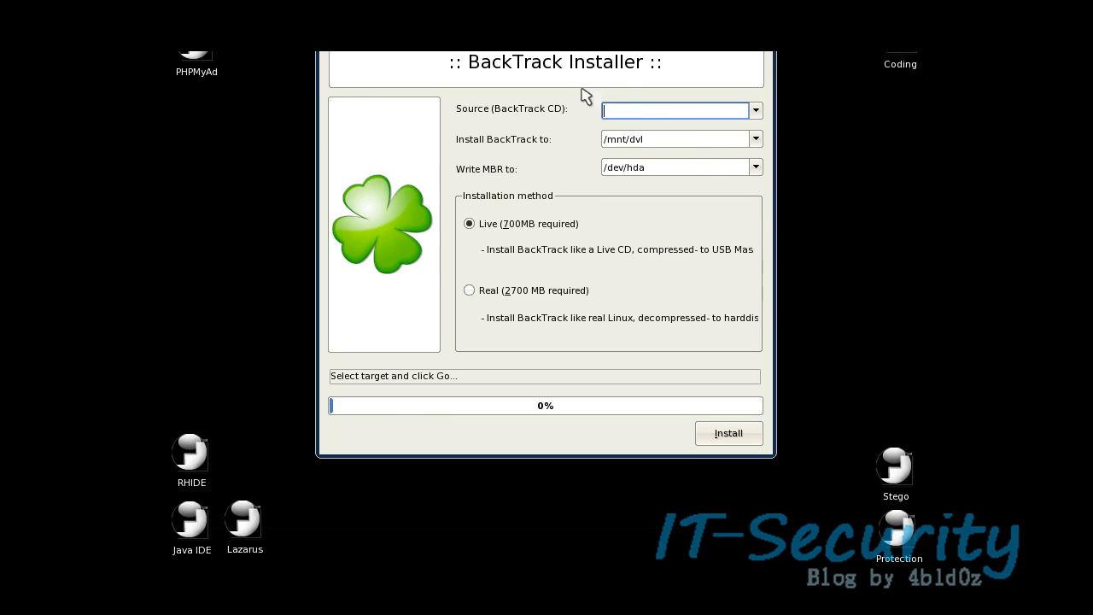
mouse_move(699, 181)
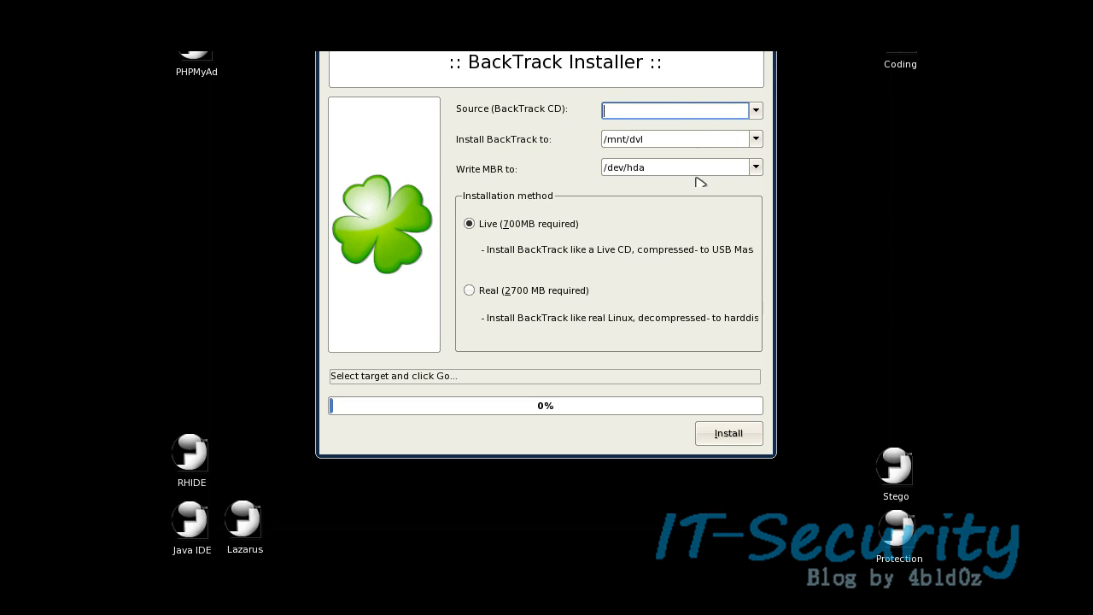
- Choose the Real (2700 MB) uncompressed method and start installing to /mnt/dvl with MBR on /dev/hda
click(468, 291)
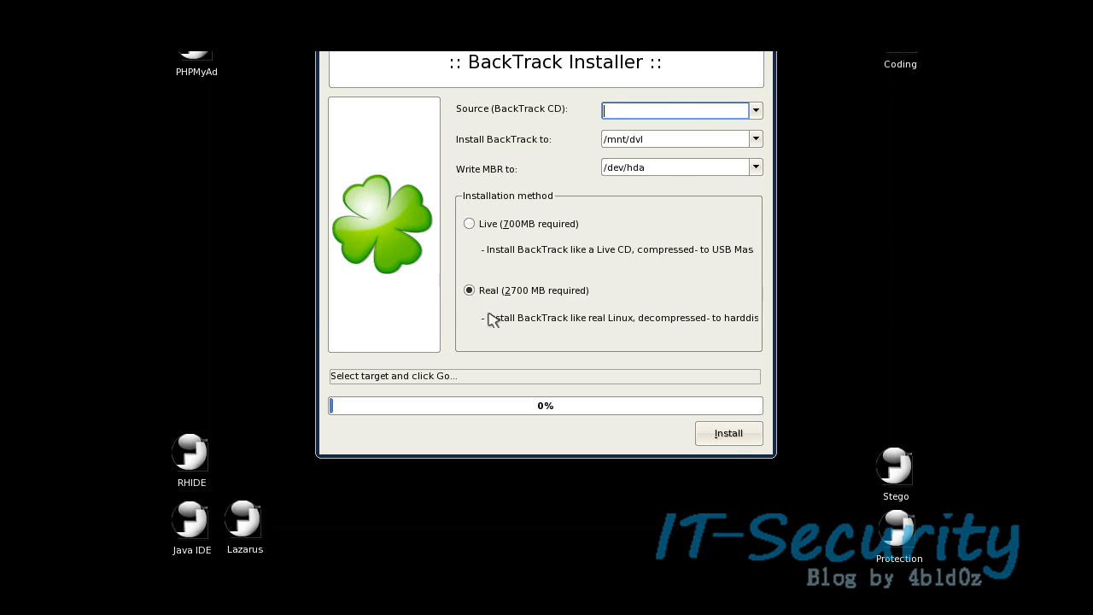
mouse_move(495, 346)
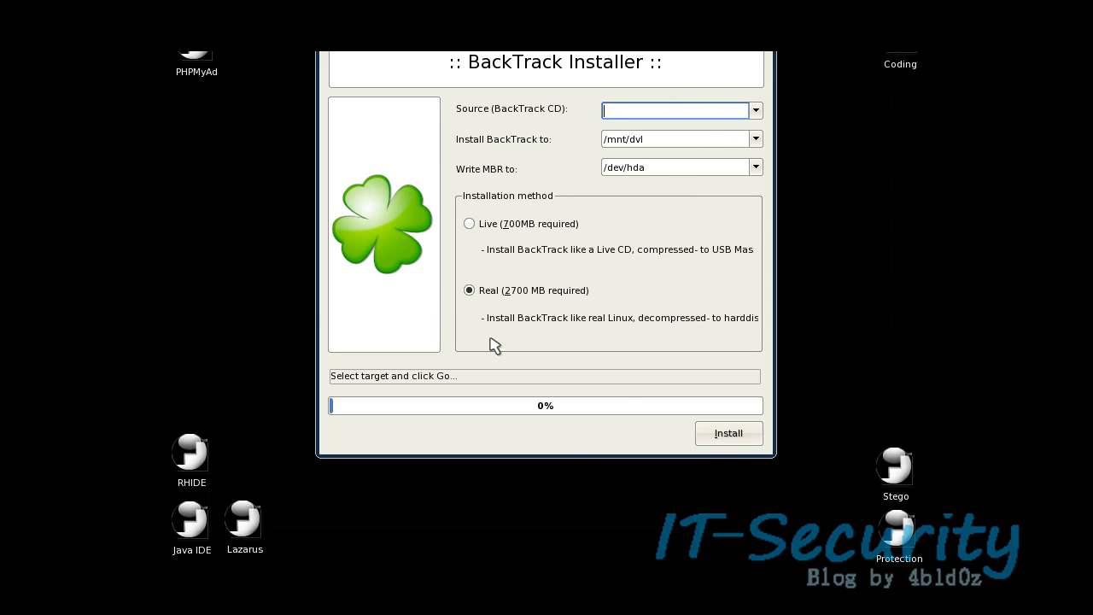
click(727, 434)
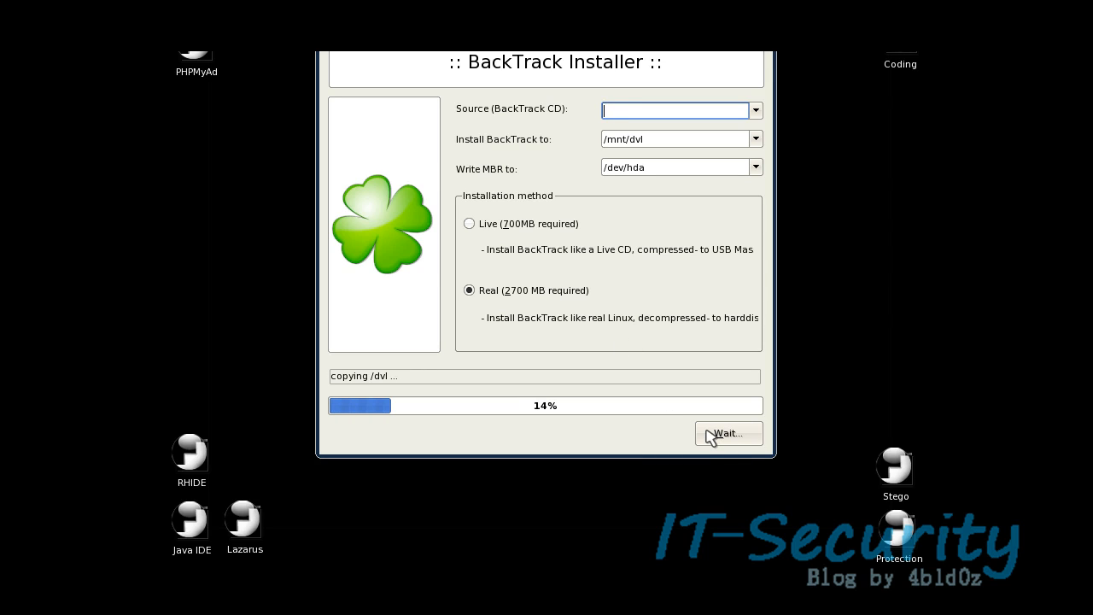
mouse_move(497, 513)
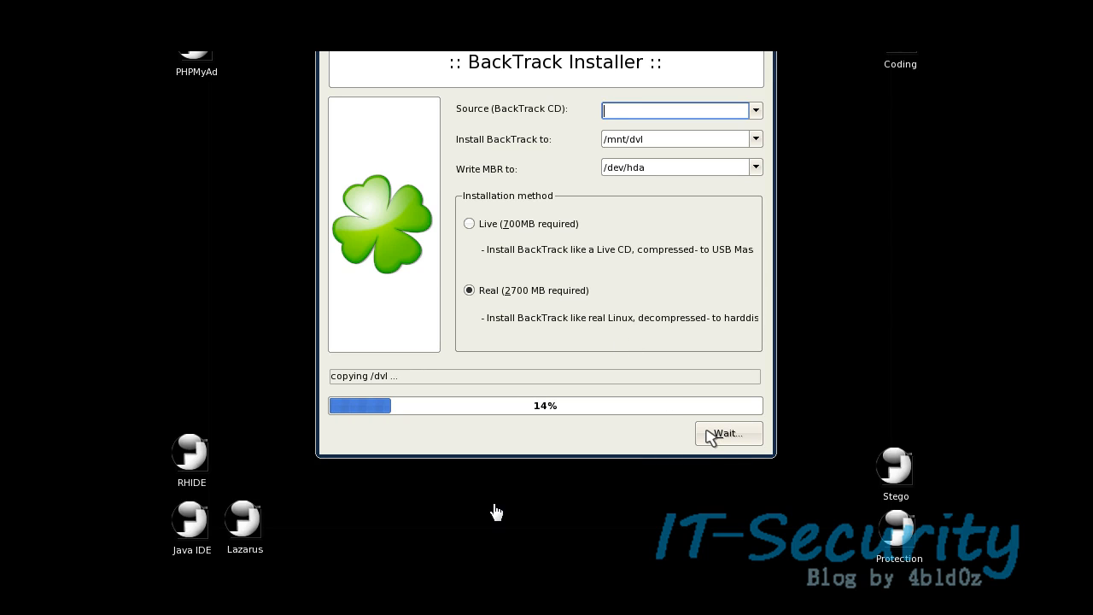